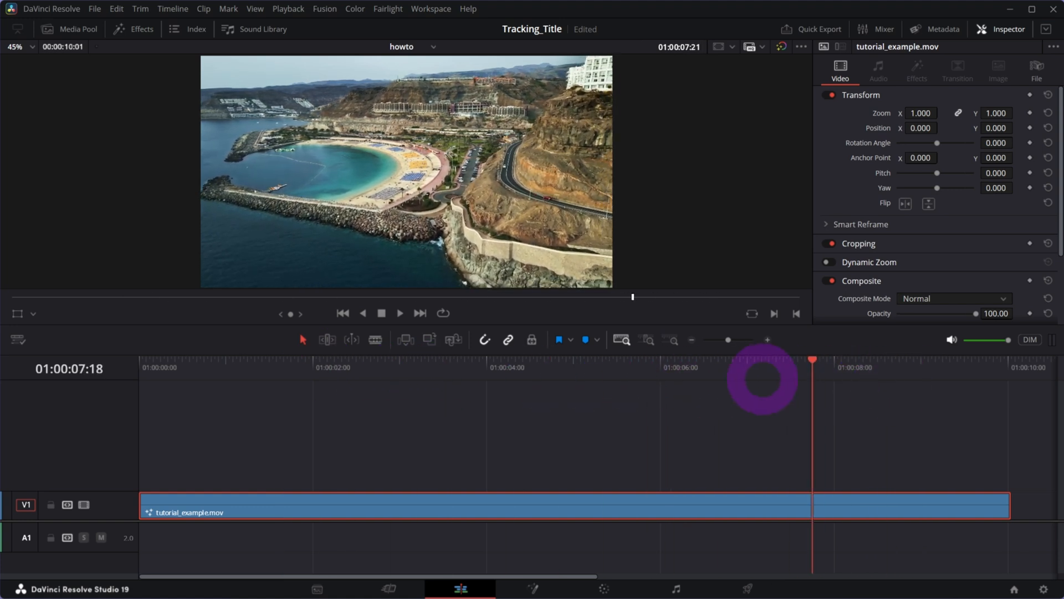
# Move the drone clip to the Fusion page, with MediaIn1 feeding MediaOut1
pyautogui.click(270, 372)
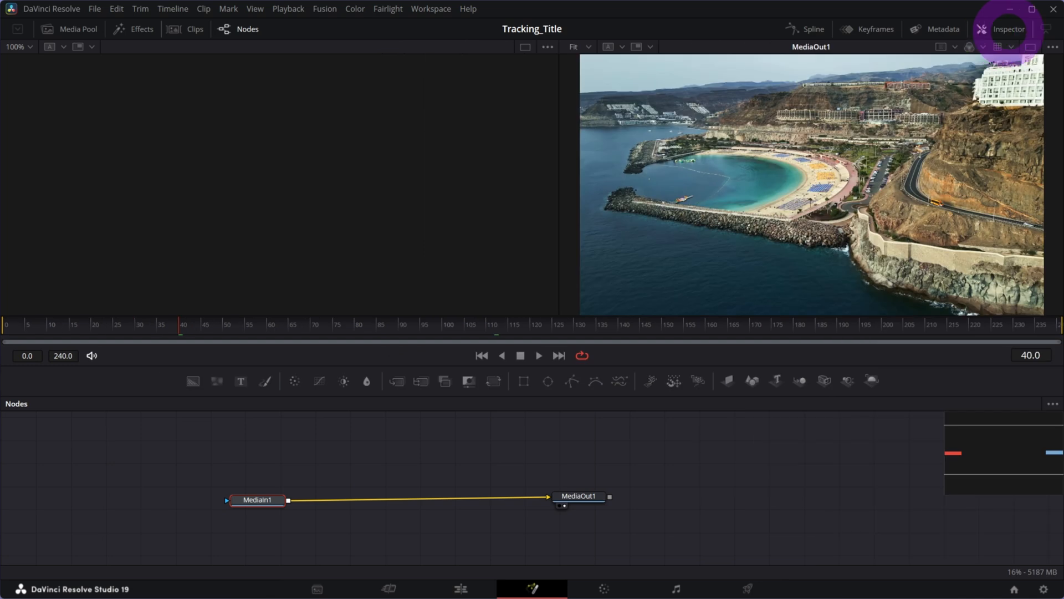
# Open the Inspector, show MediaOut1 and MediaIn1 in the two viewers, and select MediaOut1
pyautogui.click(1005, 28)
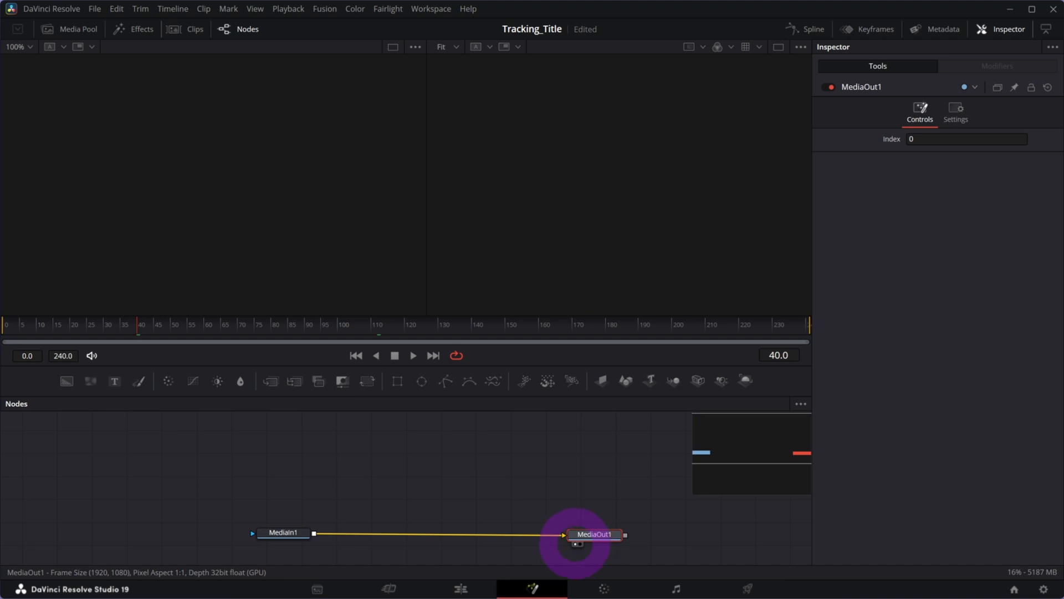
pyautogui.click(595, 534)
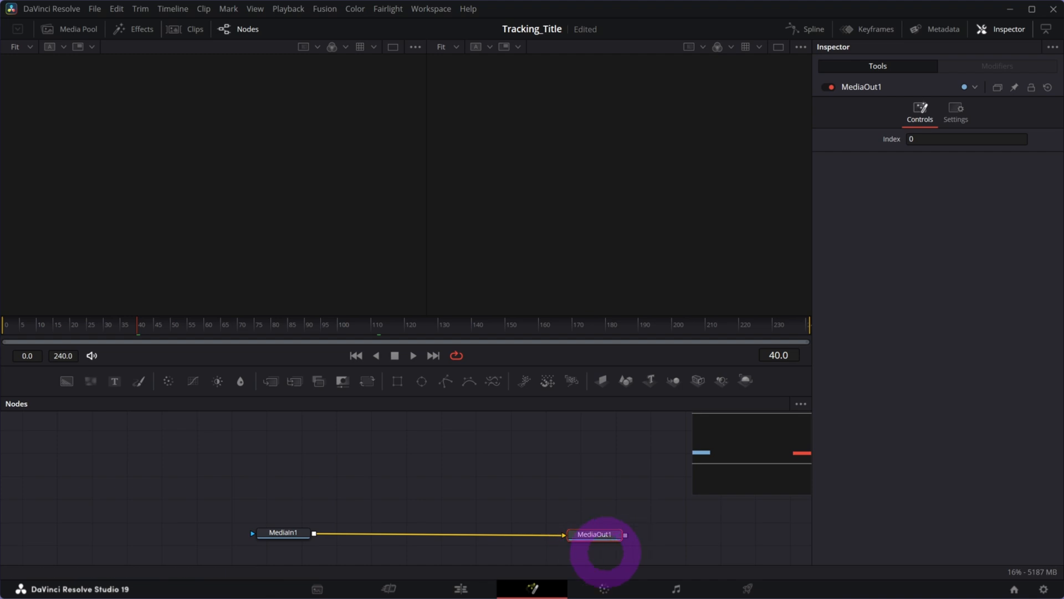
pyautogui.moveTo(593, 535)
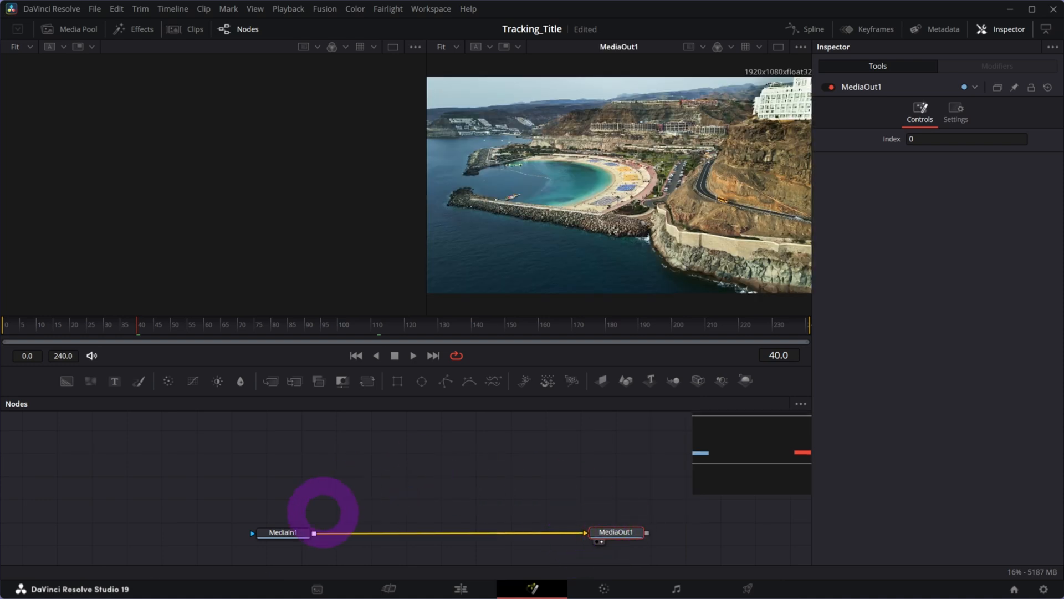
pyautogui.click(283, 532)
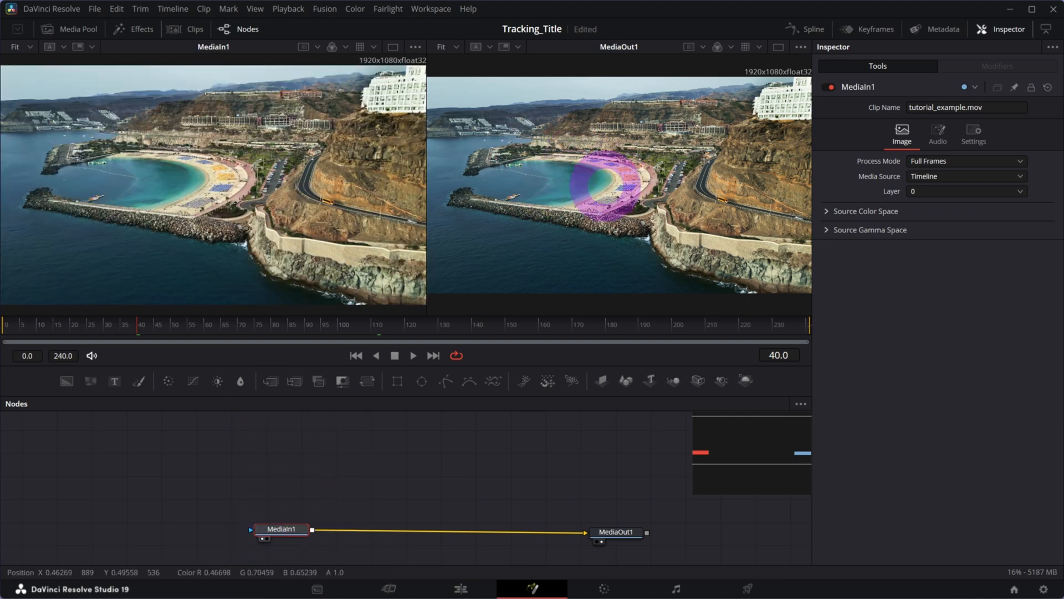
pyautogui.click(617, 531)
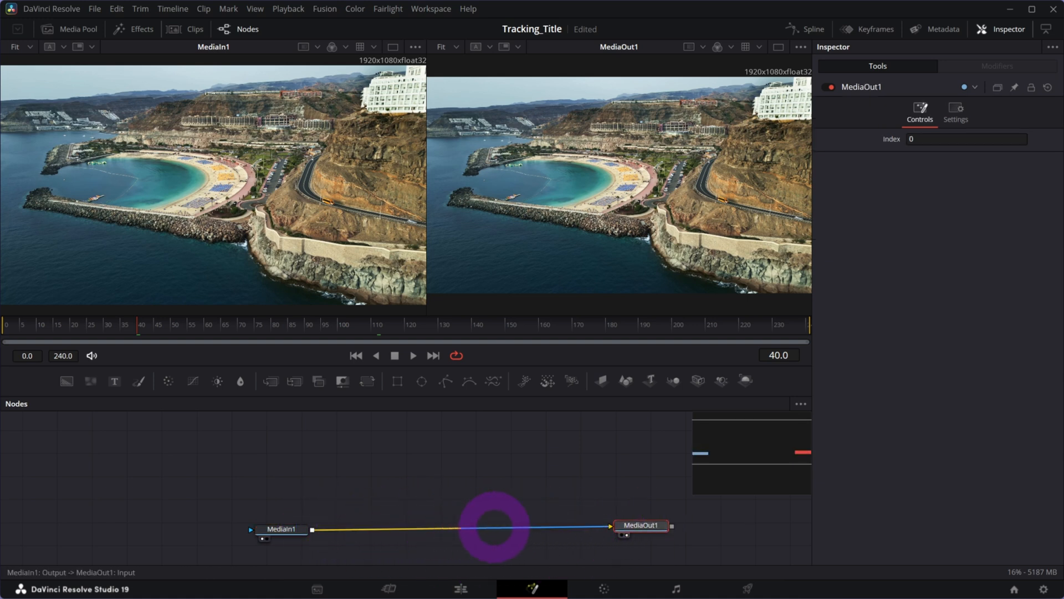
pyautogui.moveTo(605, 540)
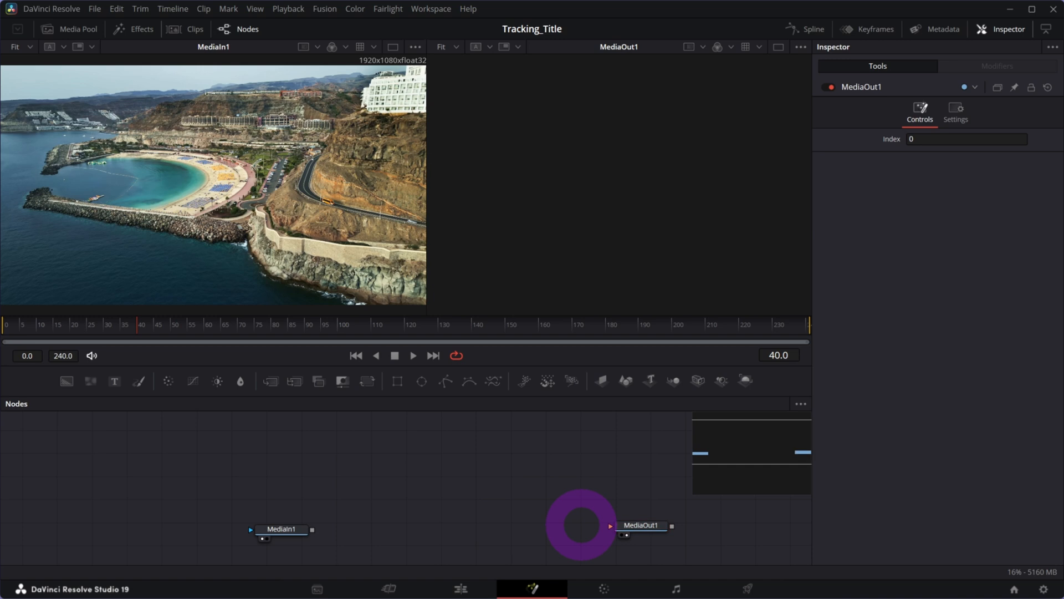
# Break the MediaIn1-to-MediaOut1 link and move MediaIn1 higher in the graph
pyautogui.moveTo(581, 525); pyautogui.dragTo(559, 470)
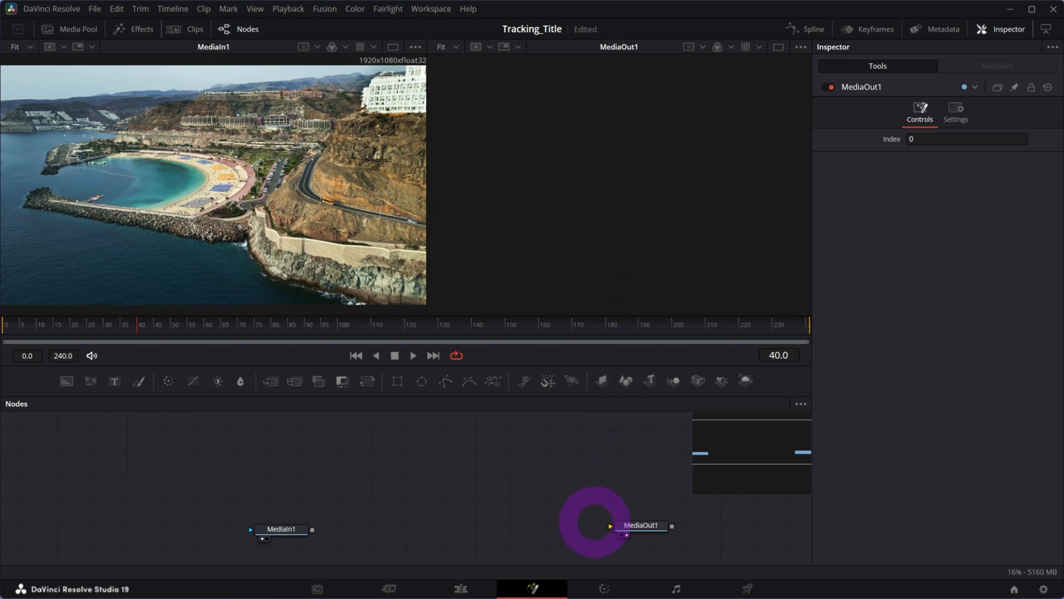
pyautogui.moveTo(281, 529); pyautogui.dragTo(367, 444)
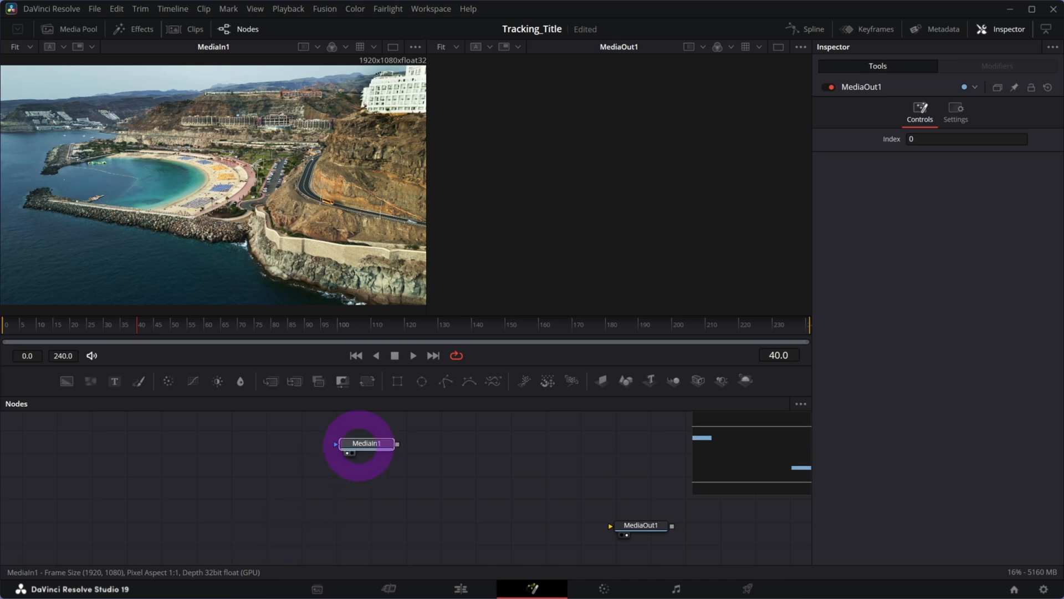
# Add a Background node and set its Alpha to 0
pyautogui.click(368, 443)
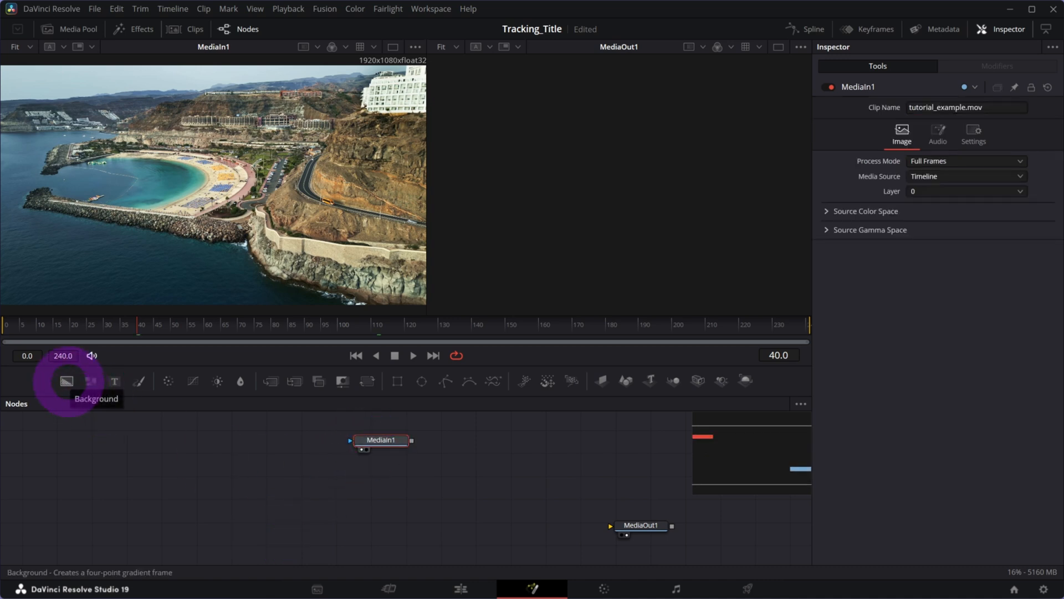
pyautogui.moveTo(67, 381); pyautogui.dragTo(210, 520)
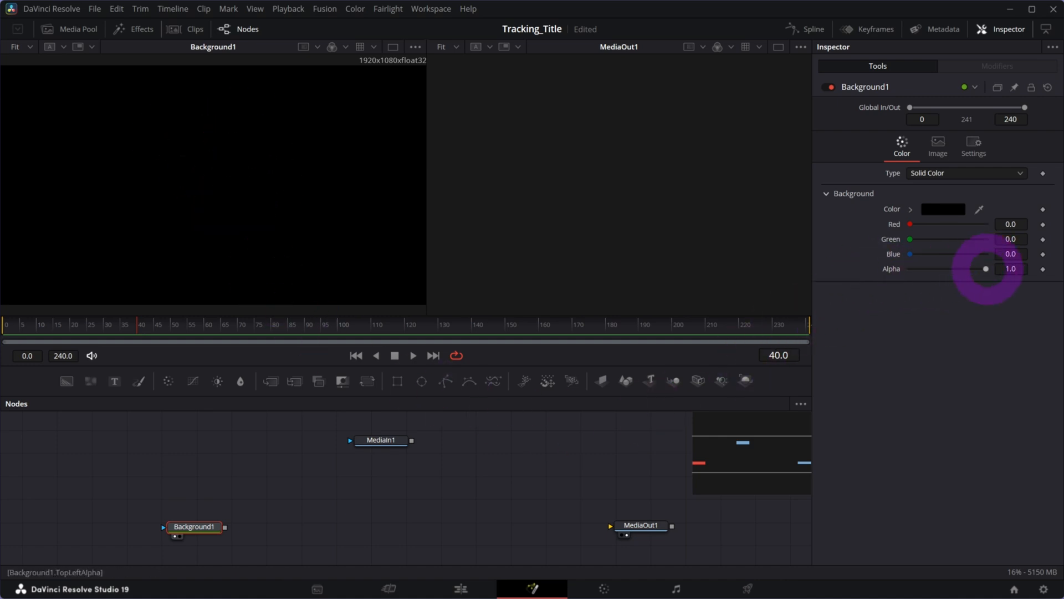
pyautogui.moveTo(985, 269); pyautogui.dragTo(979, 268)
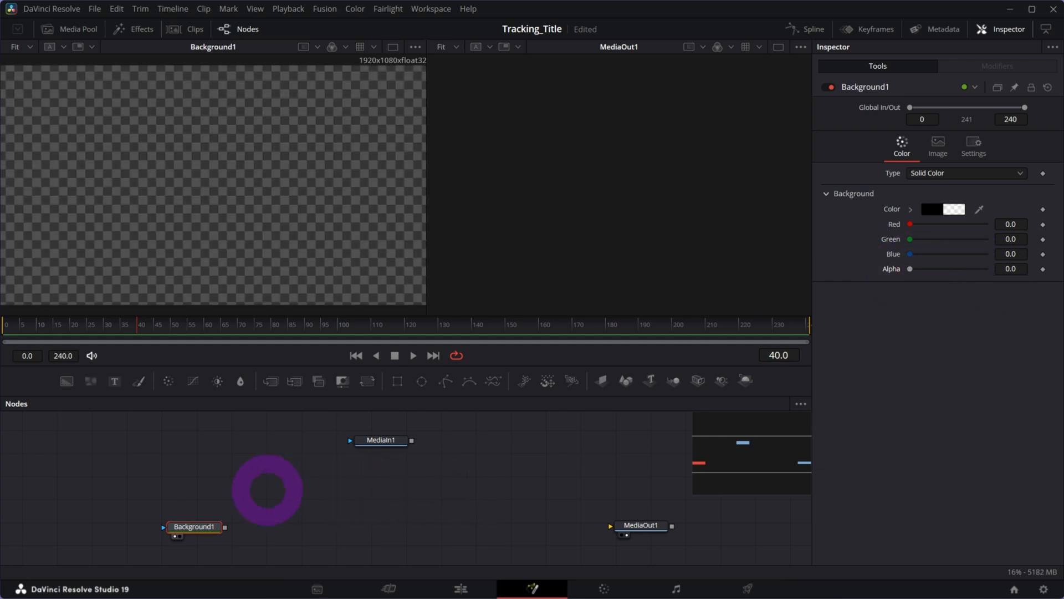
pyautogui.moveTo(266, 490); pyautogui.dragTo(345, 483)
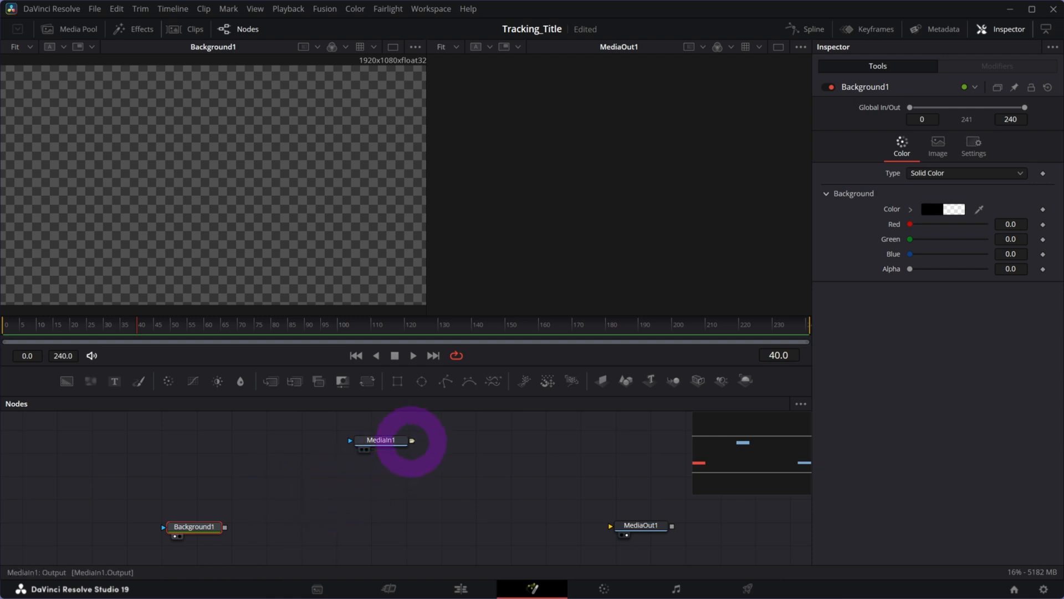
# Drop MediaIn1 onto Background1 to create Merge1, feeding MediaOut1
pyautogui.moveTo(412, 439); pyautogui.dragTo(275, 504)
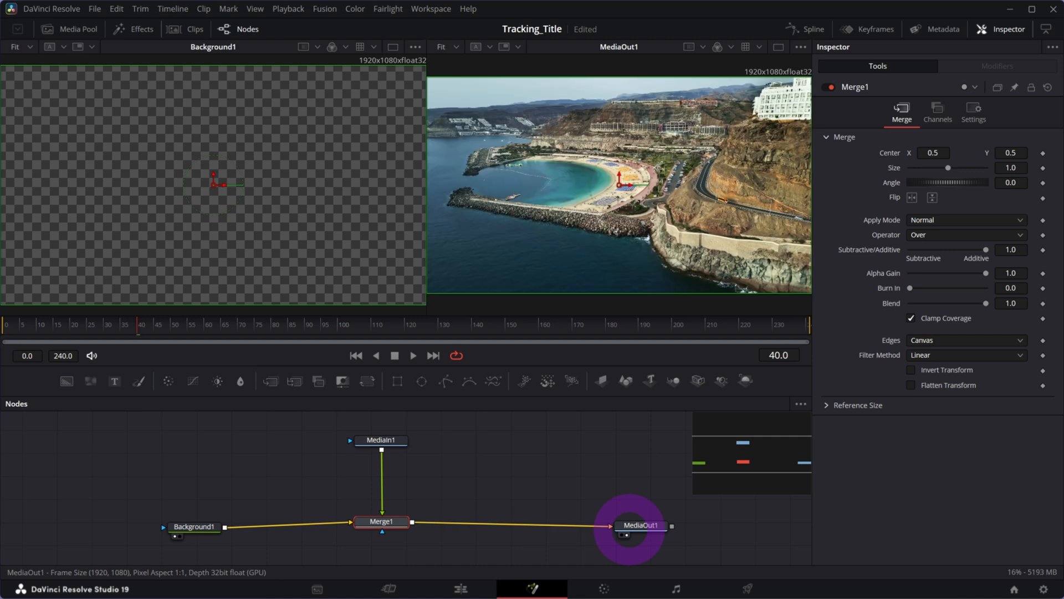
pyautogui.click(638, 525)
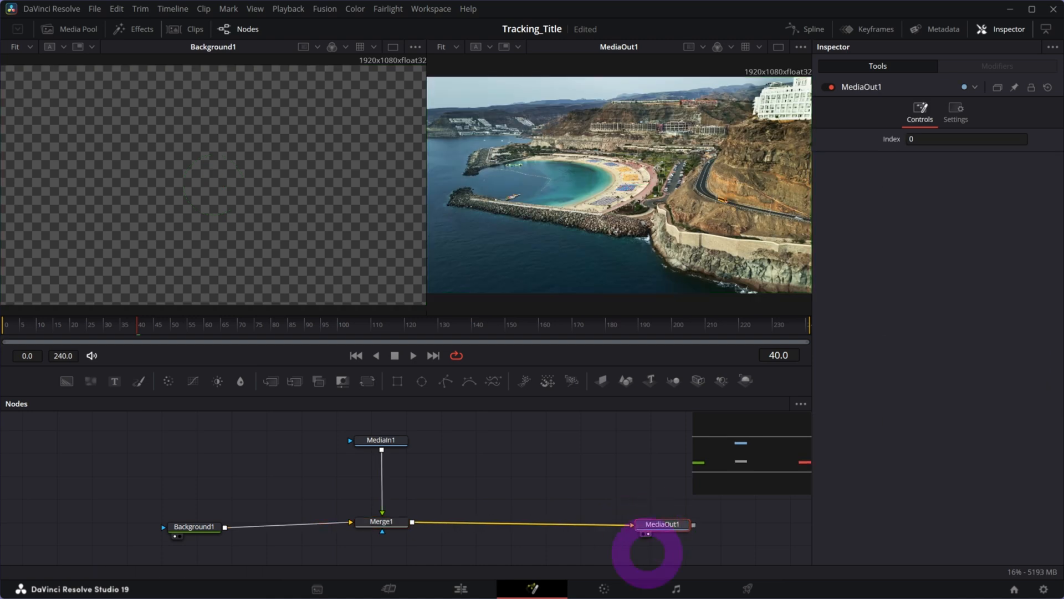
pyautogui.click(382, 440)
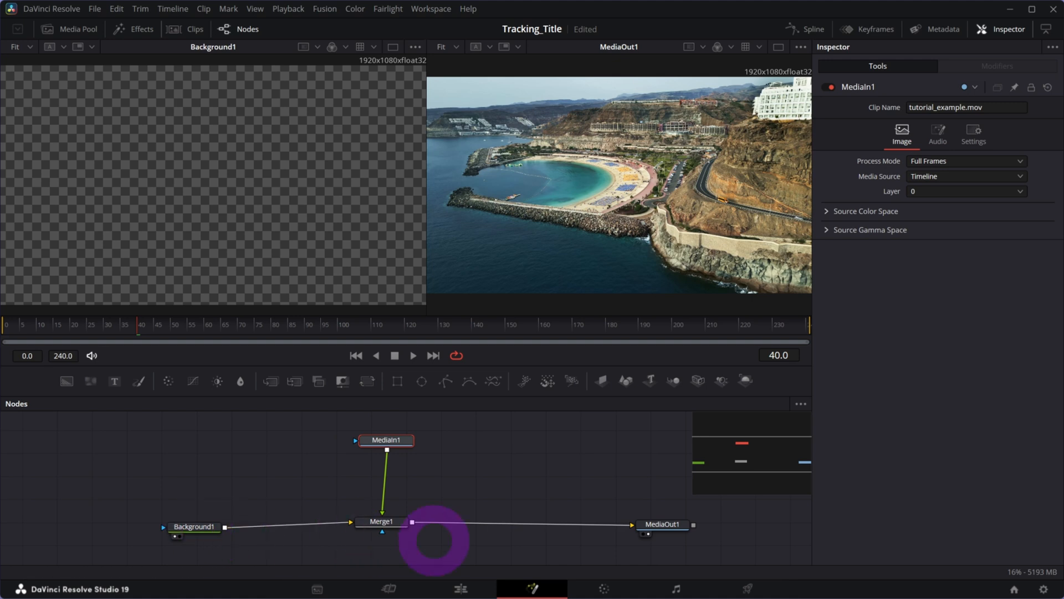
pyautogui.click(664, 525)
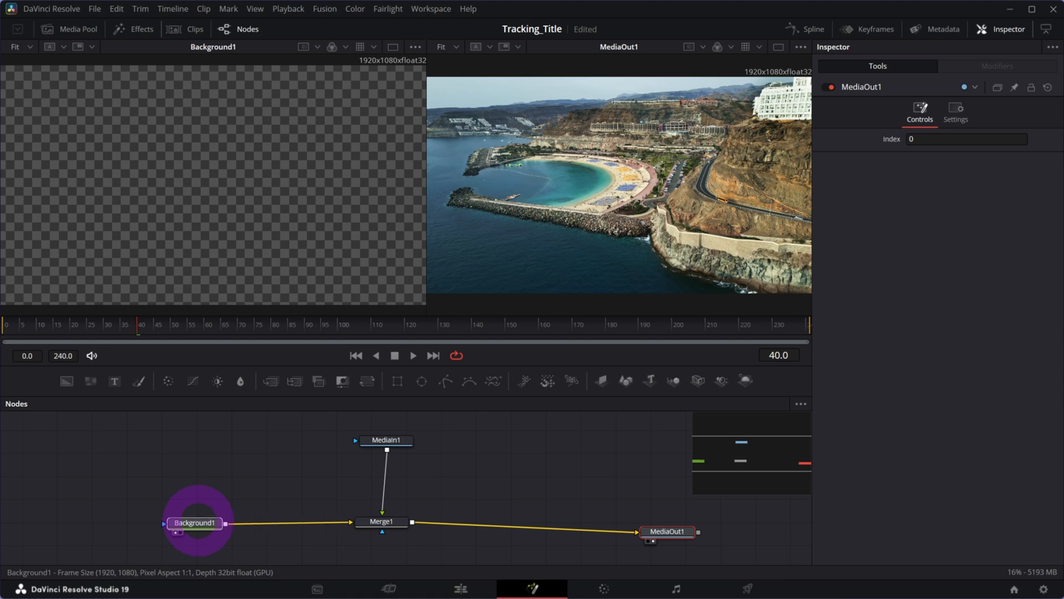
# Show Background1's Image settings, confirming a 1920×1080 frame size
pyautogui.click(194, 523)
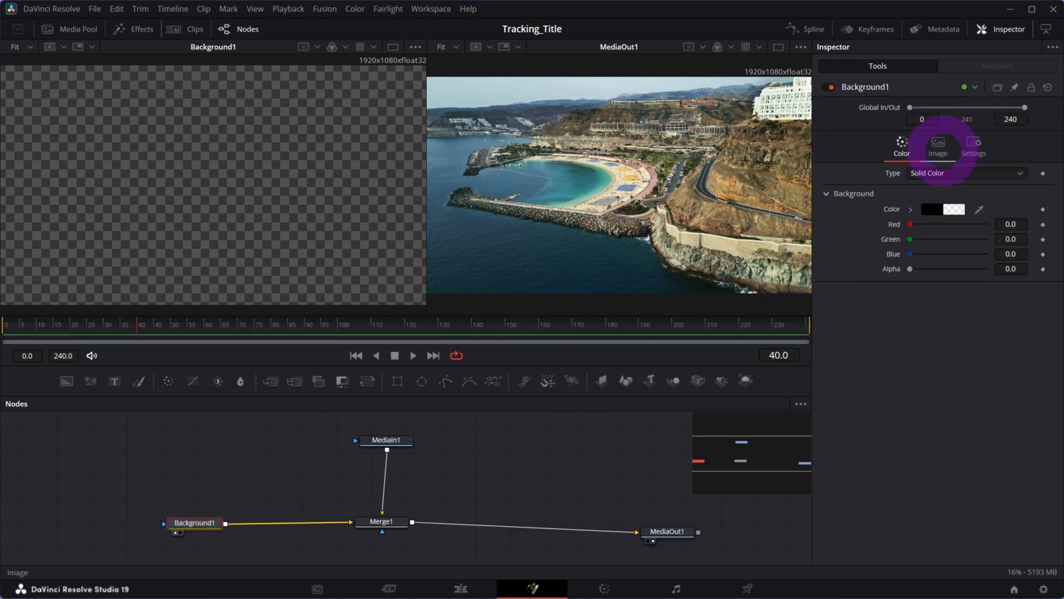
pyautogui.click(938, 145)
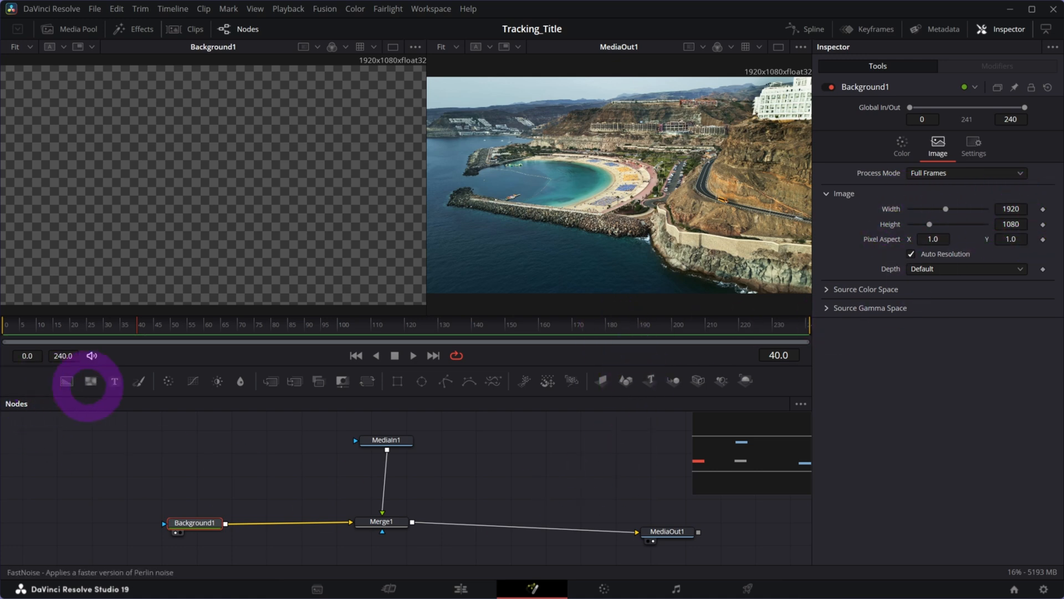
pyautogui.moveTo(114, 381)
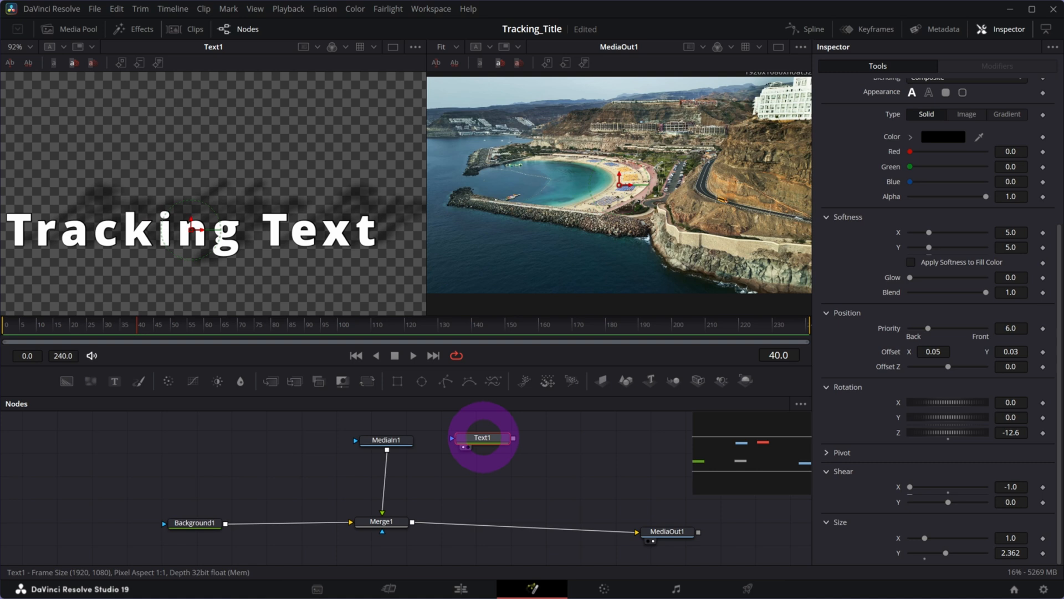
# Reposition the 'Tracking Text' Text1 node in the graph, then select Merge1
pyautogui.moveTo(481, 436); pyautogui.dragTo(505, 433)
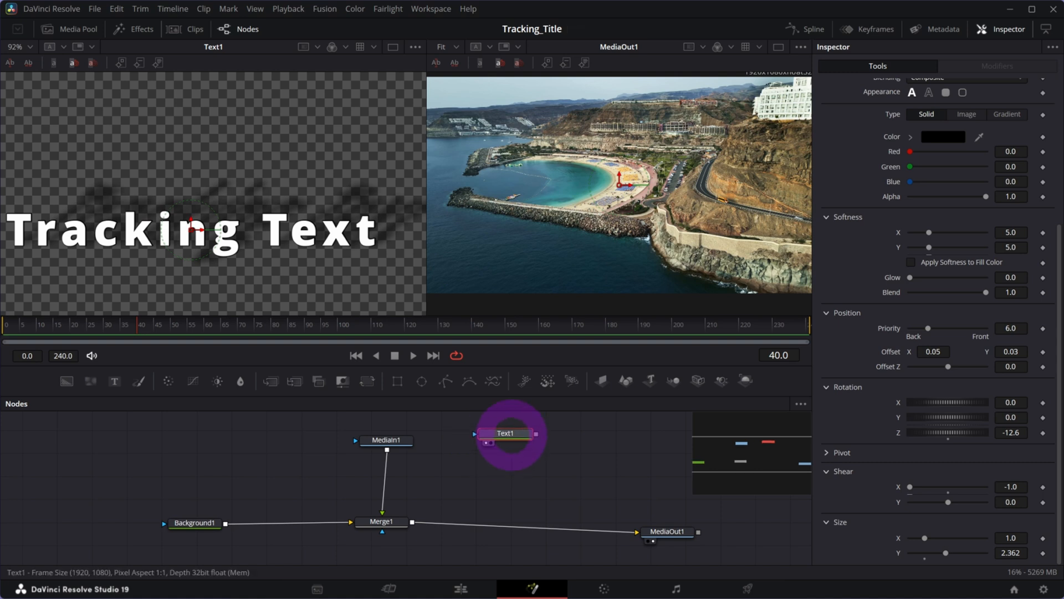
pyautogui.click(382, 521)
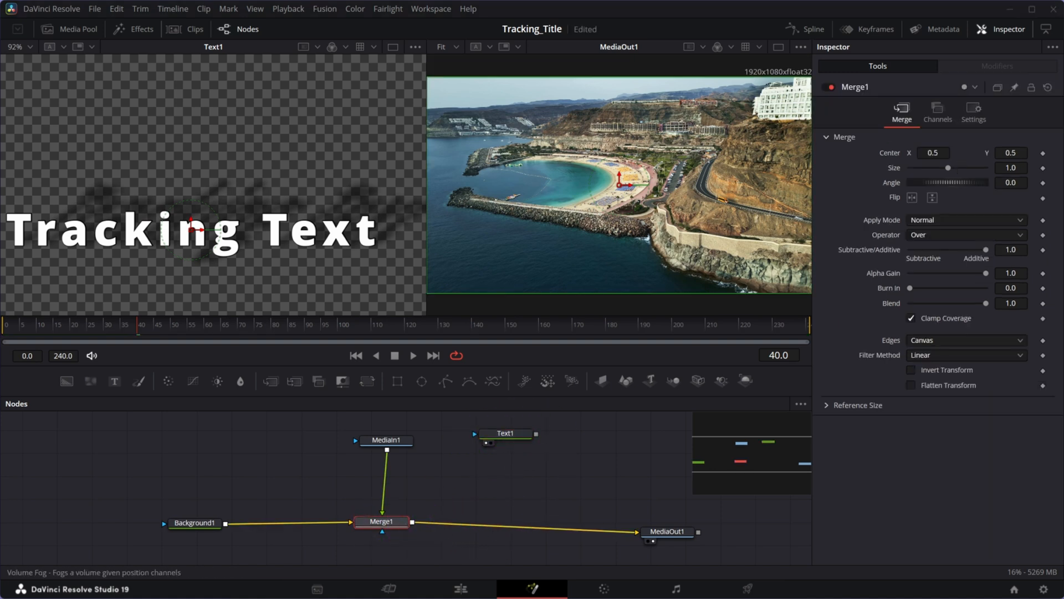
# Add a Planar Tracker after Merge1 via the Select Tool search for 'planar'
pyautogui.press('Shift+Space')
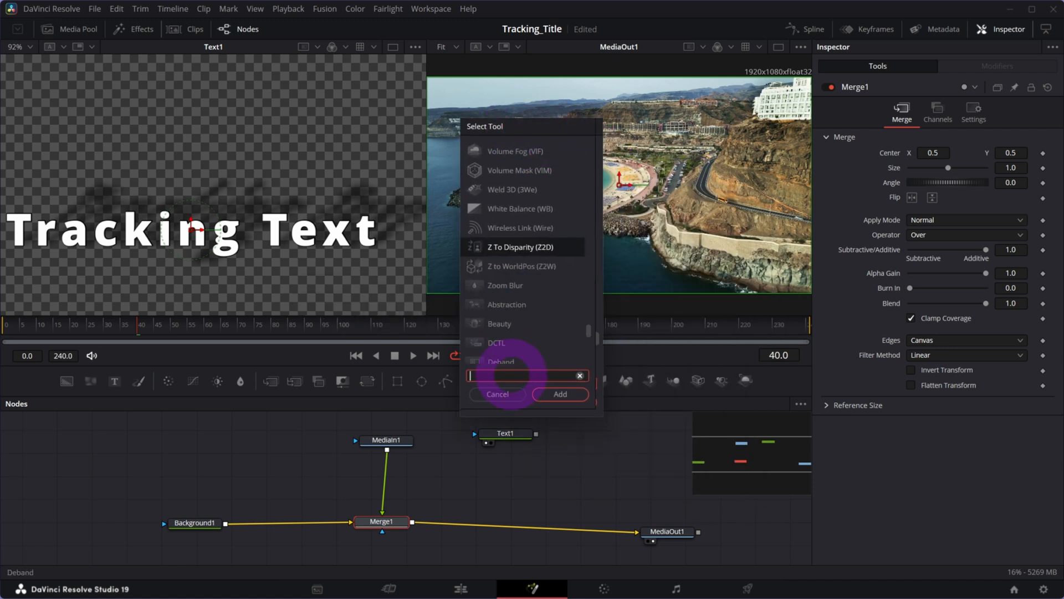
pyautogui.write('plana')
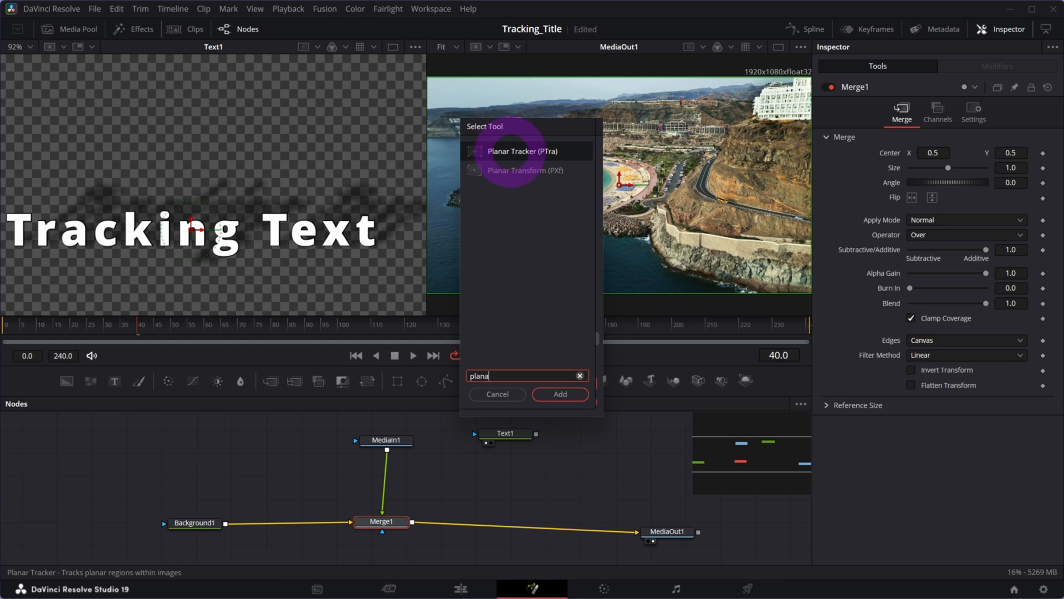
pyautogui.click(560, 394)
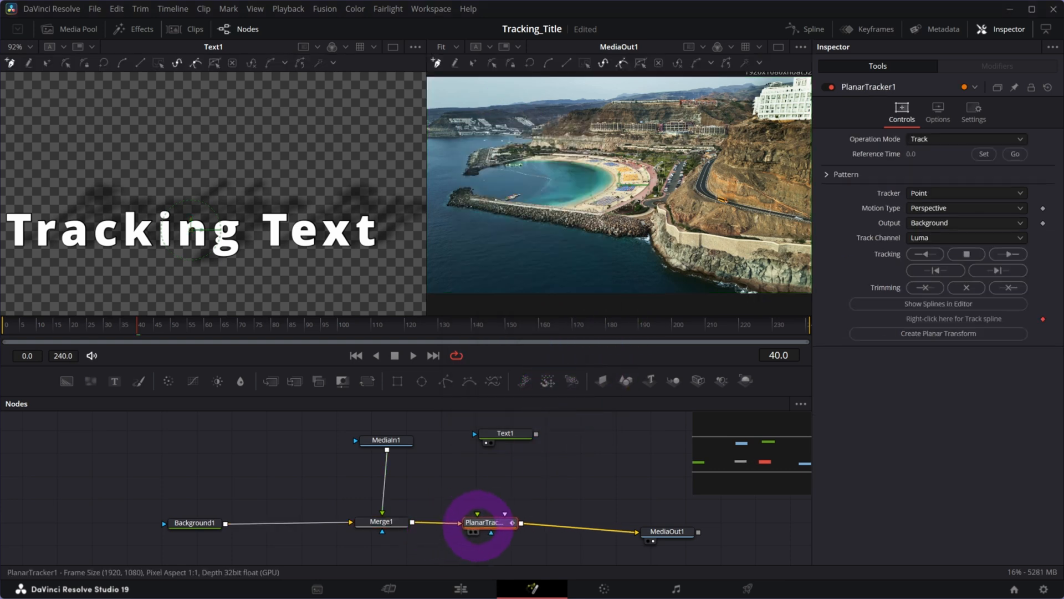
# Set frame 40 as the Planar Tracker reference and begin outlining the pier
pyautogui.moveTo(482, 523); pyautogui.dragTo(490, 510)
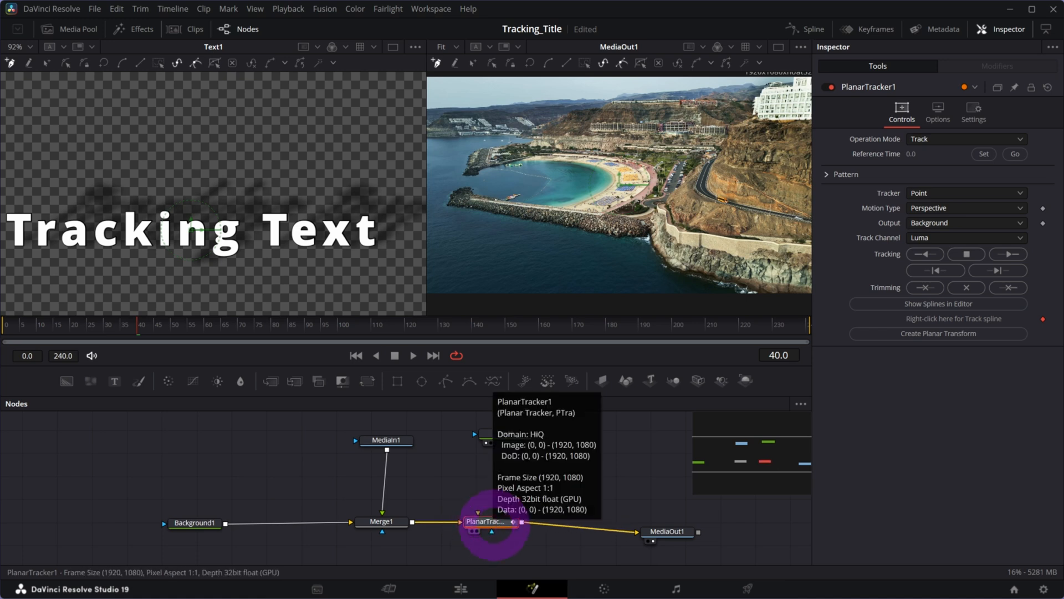
pyautogui.click(984, 154)
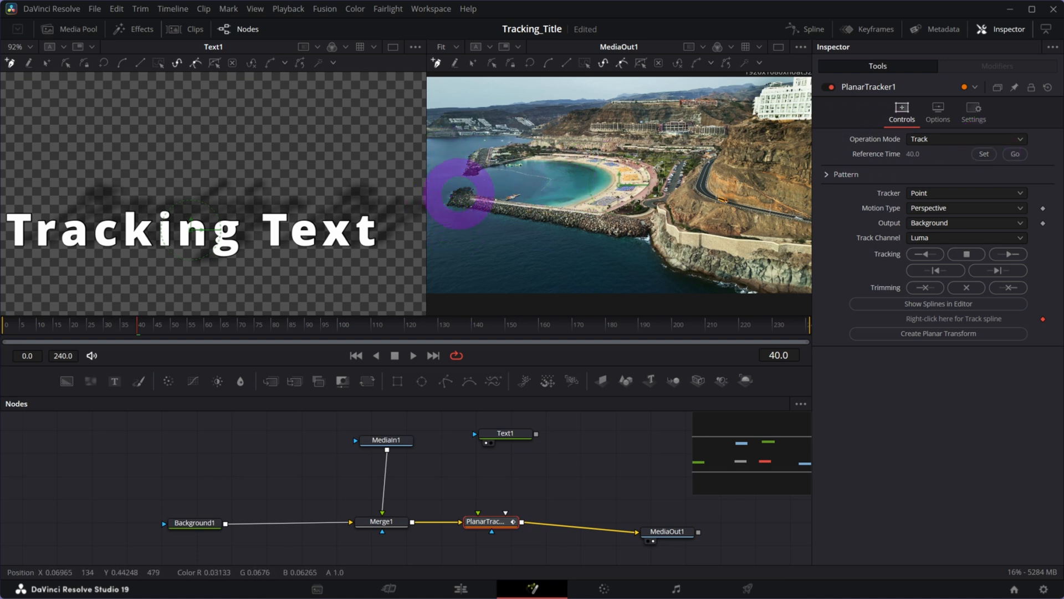
pyautogui.moveTo(462, 194); pyautogui.dragTo(607, 261)
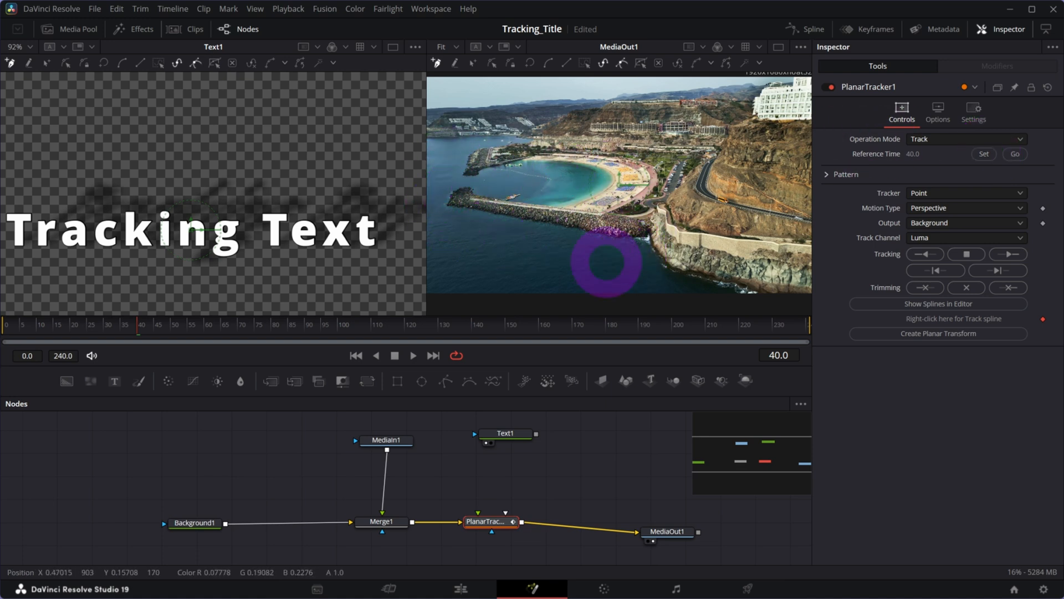
pyautogui.moveTo(606, 261); pyautogui.dragTo(459, 186)
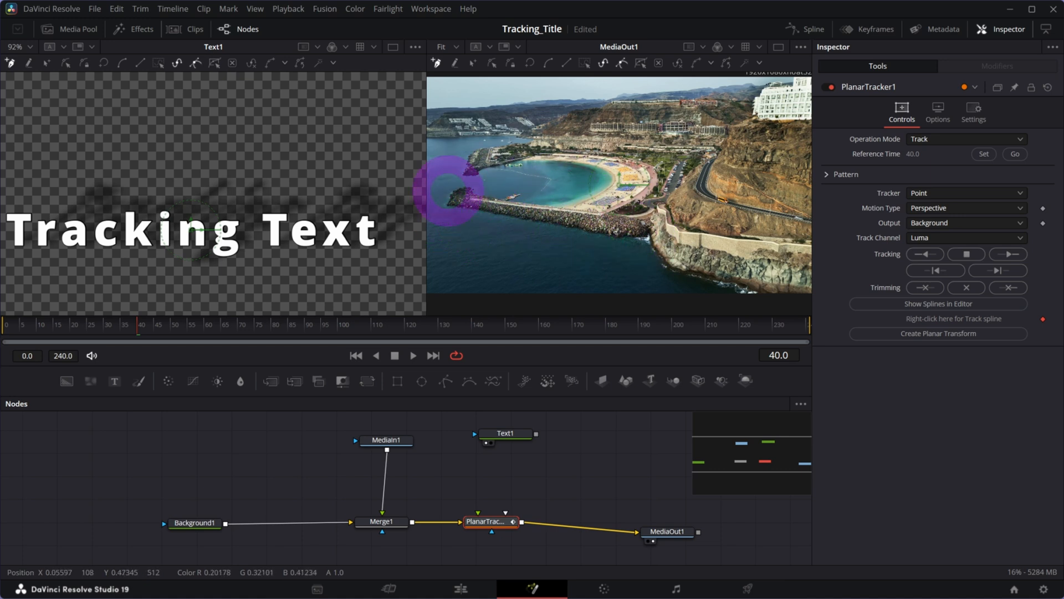
# Set the output viewer zoom to Fit the whole drone clip
pyautogui.moveTo(452, 190); pyautogui.dragTo(795, 180)
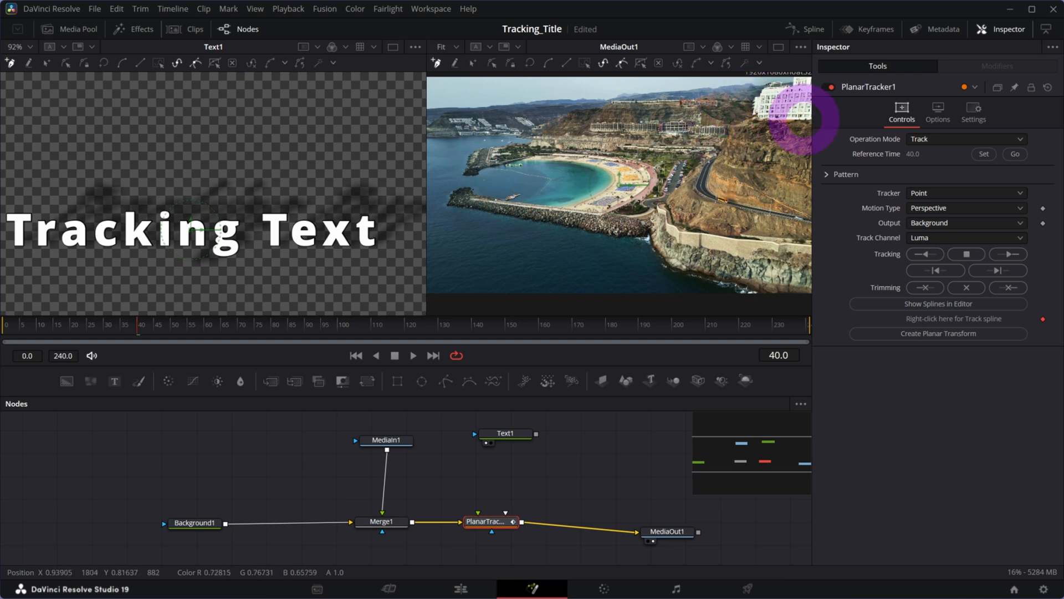
pyautogui.moveTo(808, 119); pyautogui.dragTo(509, 139)
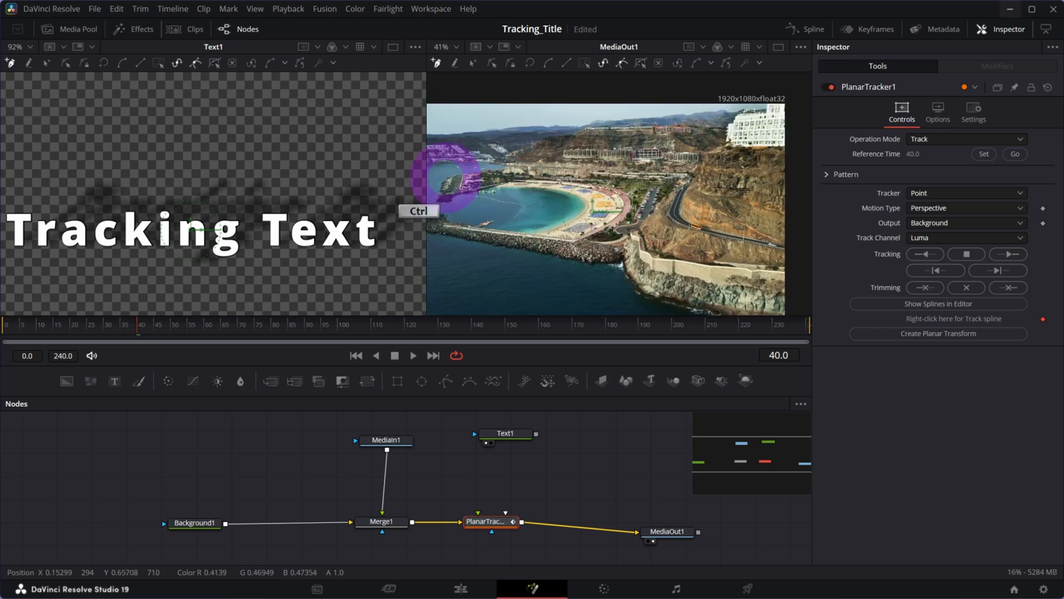
pyautogui.click(452, 46)
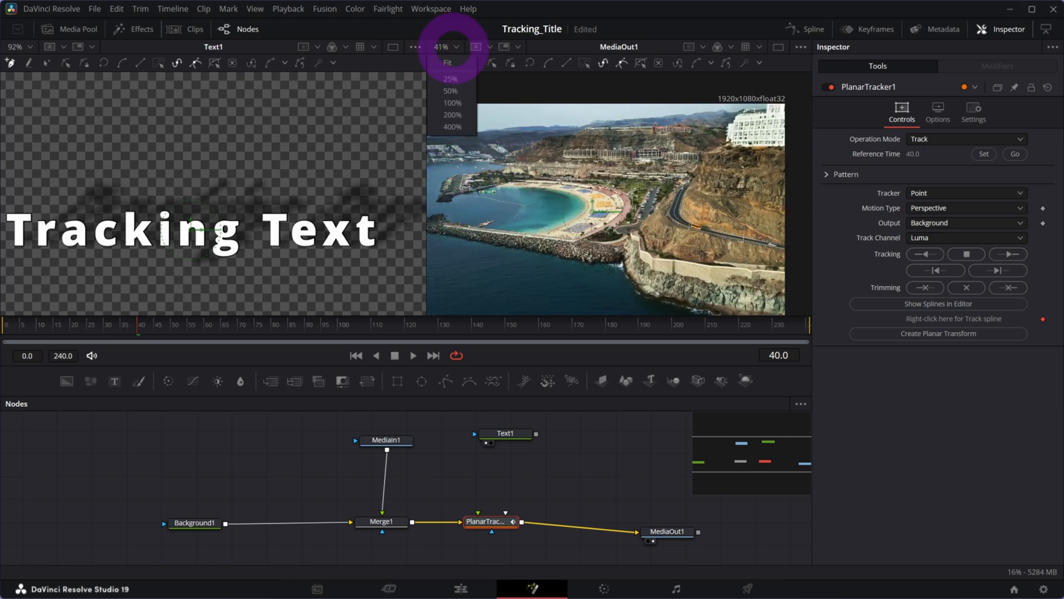
pyautogui.click(448, 62)
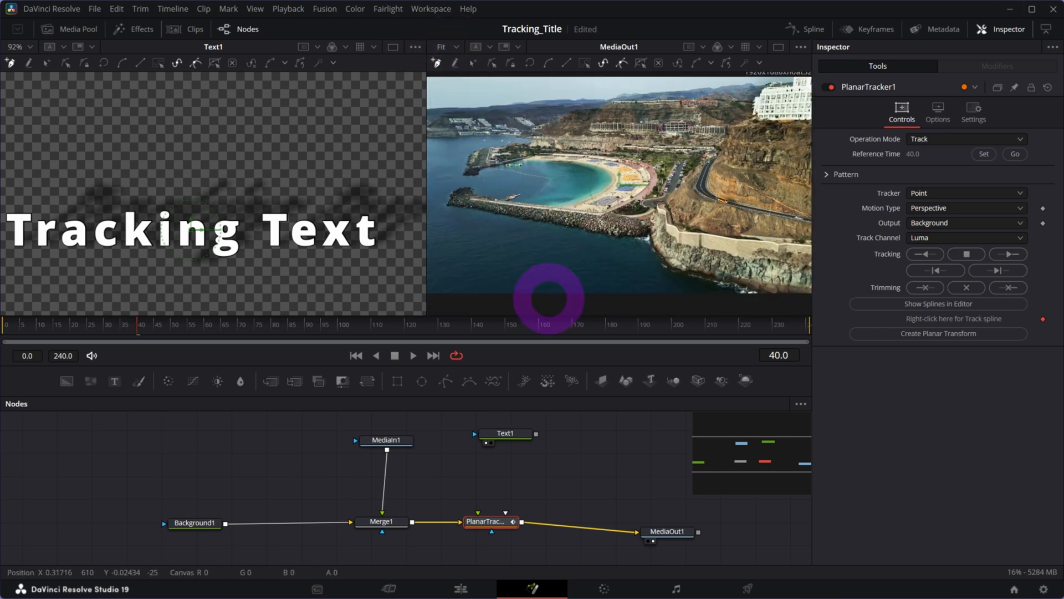
# Draw a closed tracking polygon around the pier at frame 40
pyautogui.moveTo(550, 298); pyautogui.dragTo(491, 245)
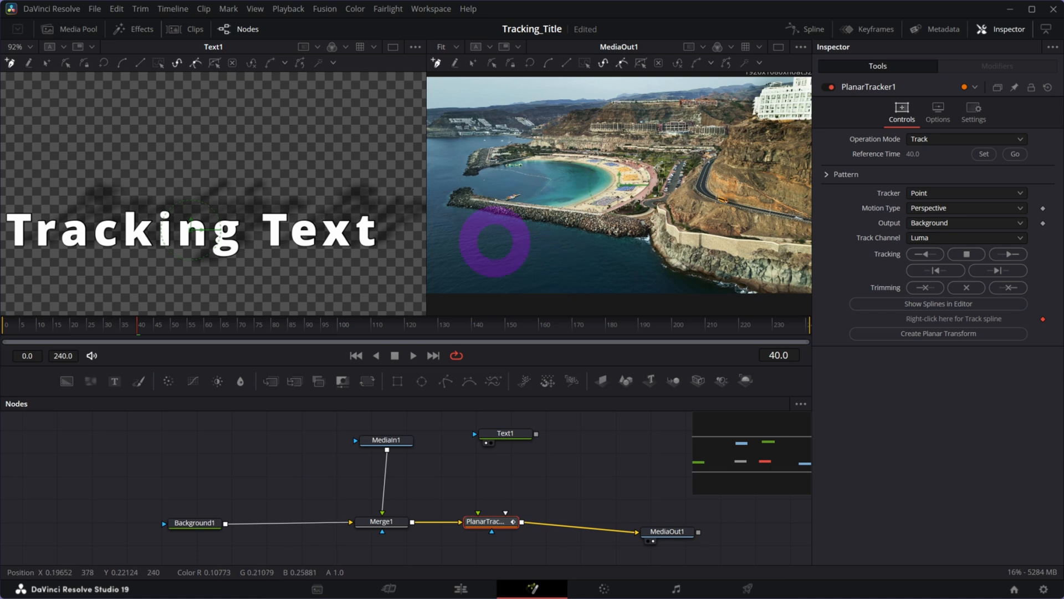
pyautogui.moveTo(493, 242); pyautogui.dragTo(609, 250)
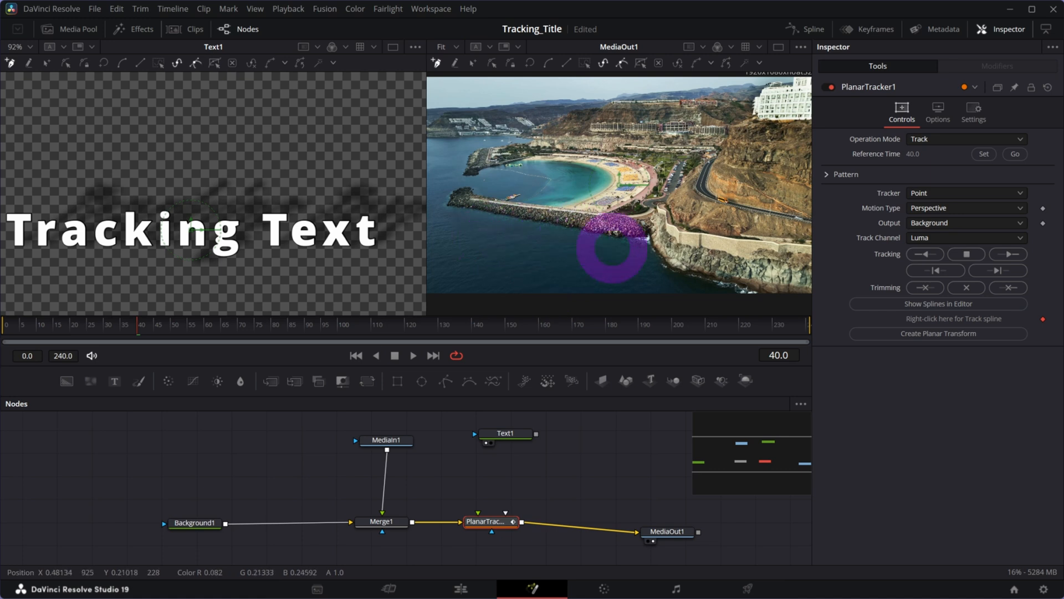
pyautogui.moveTo(610, 250); pyautogui.dragTo(512, 224)
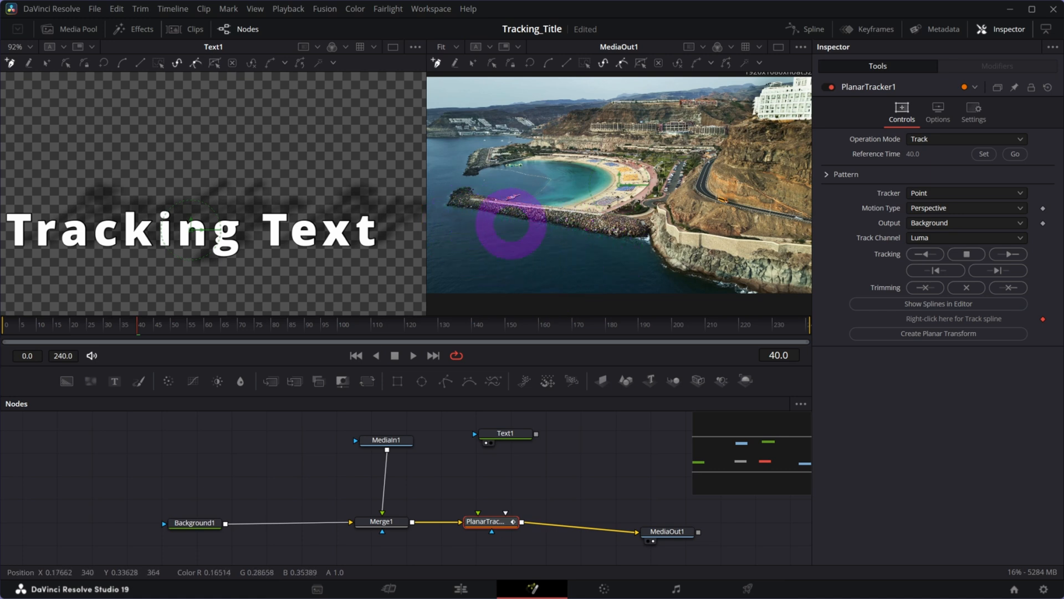
pyautogui.moveTo(511, 224); pyautogui.dragTo(454, 221)
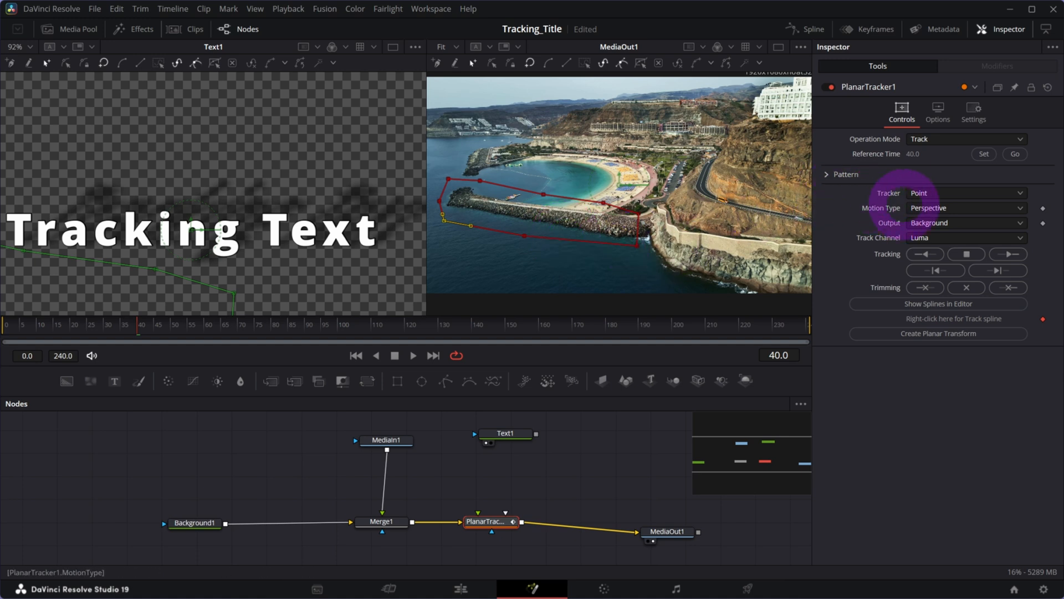
# Set the PlanarTracker motion type to Translation, Rotation, Scale instead of Perspective
pyautogui.click(966, 208)
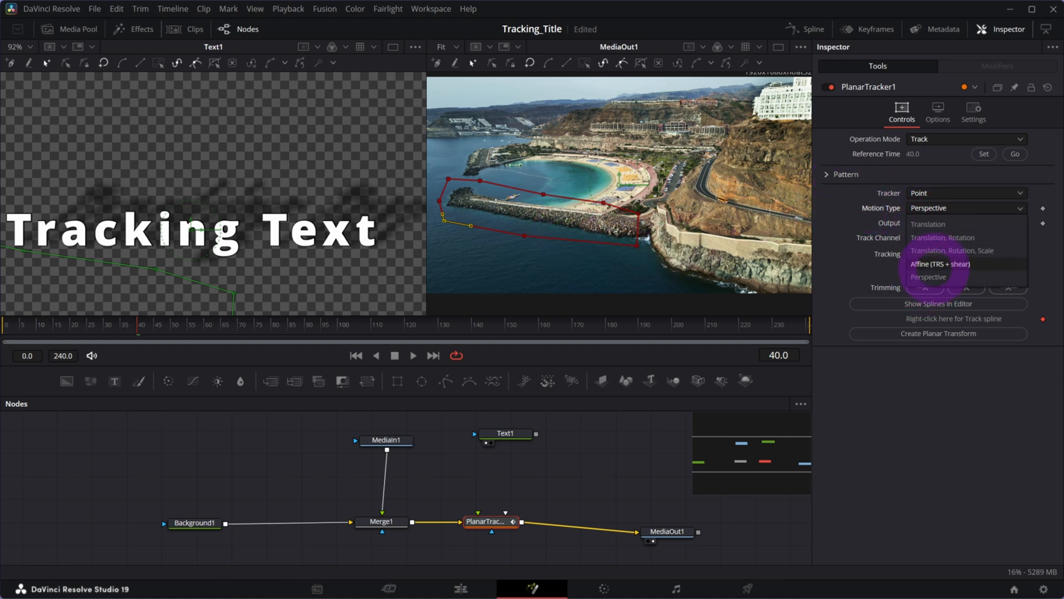
pyautogui.moveTo(928, 276)
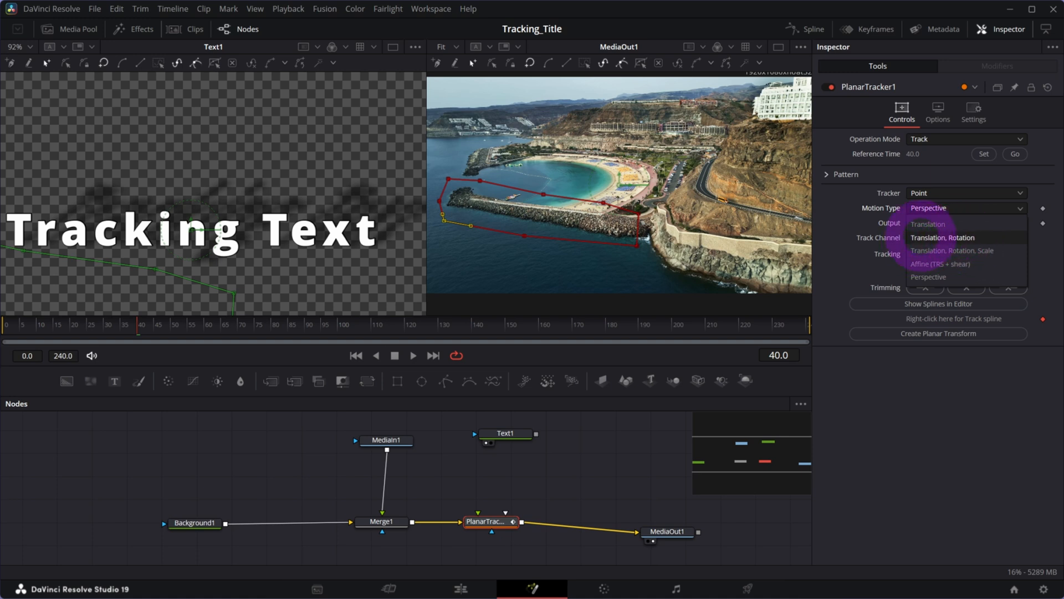
pyautogui.moveTo(952, 251)
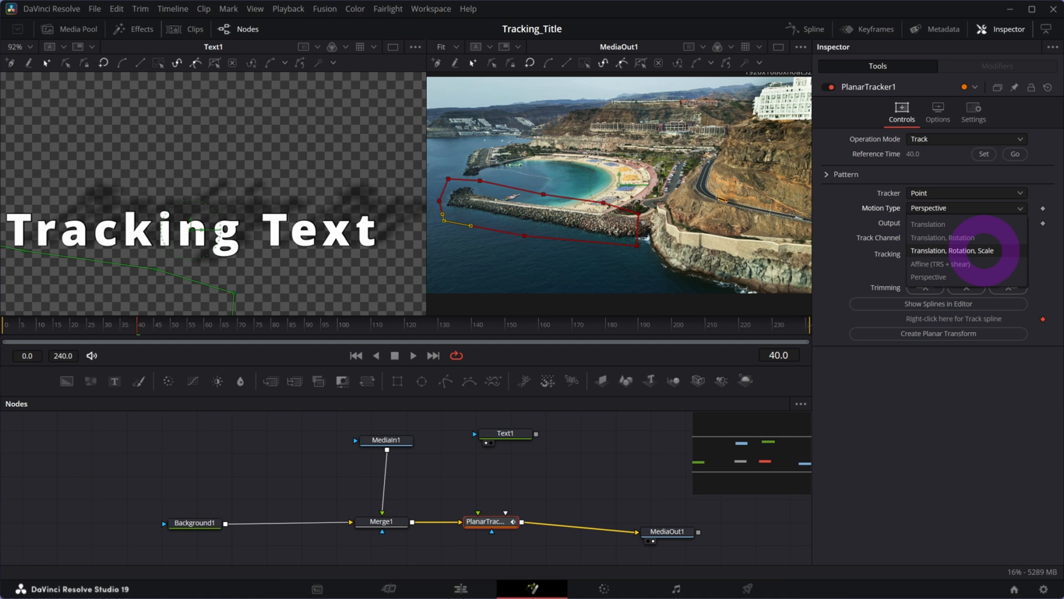
pyautogui.click(953, 250)
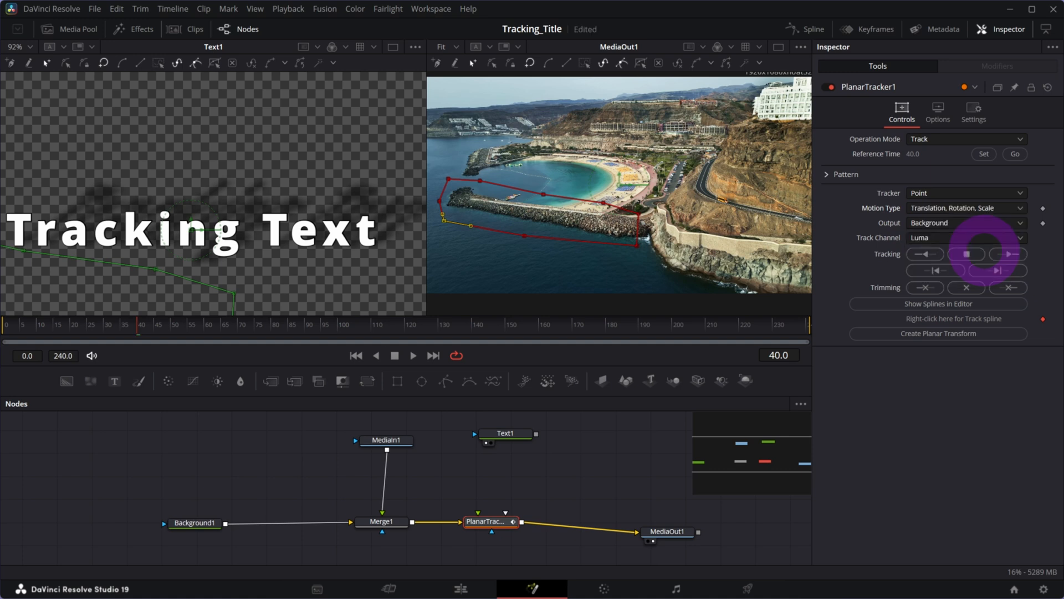
pyautogui.moveTo(1008, 254)
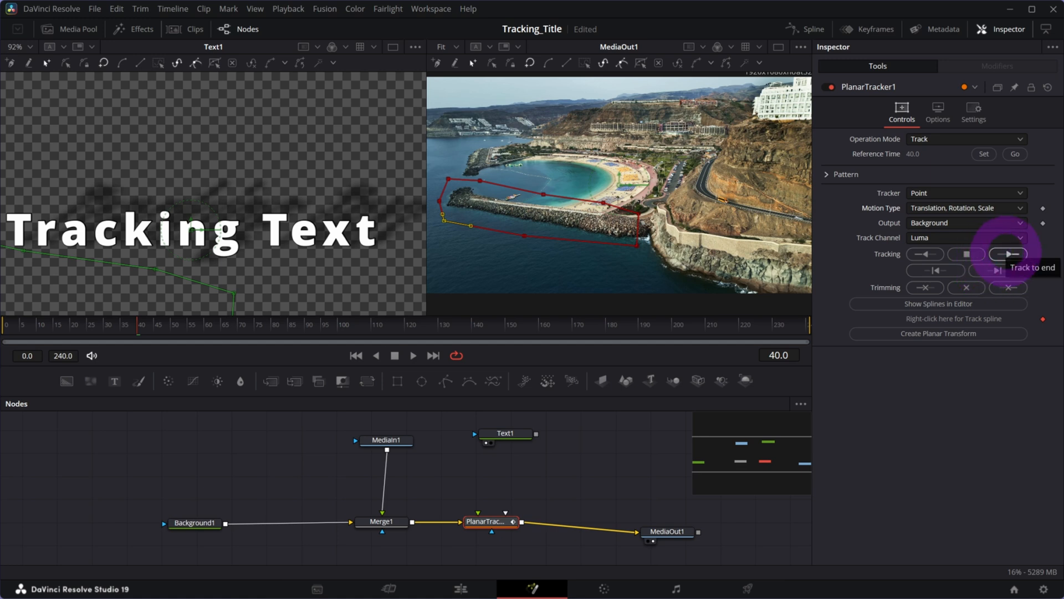
# Track the pier forward to the clip's end, then backward from the reference frame to frame 0
pyautogui.click(1008, 254)
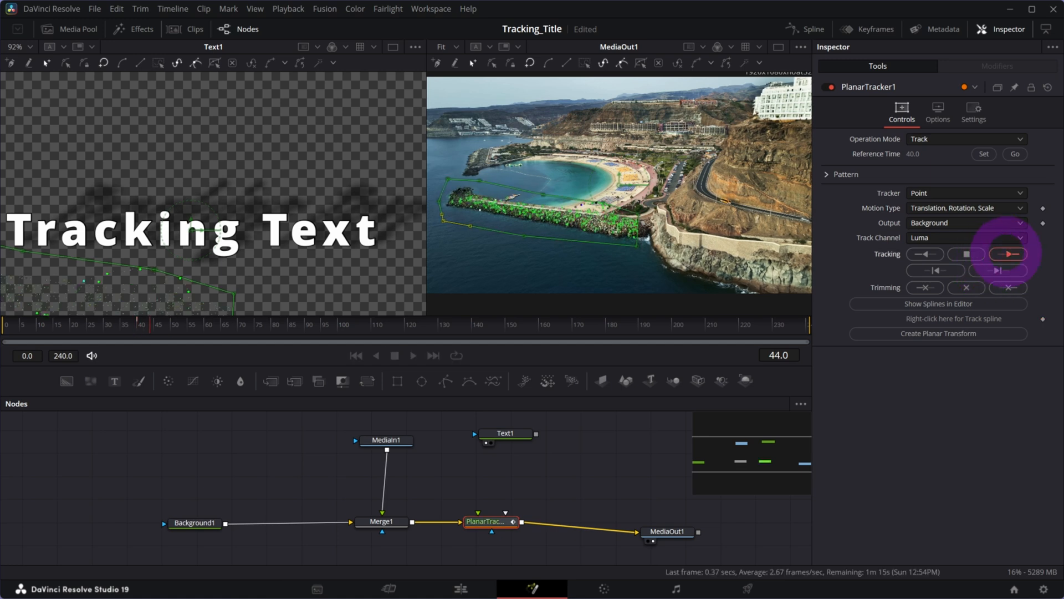
pyautogui.click(1008, 254)
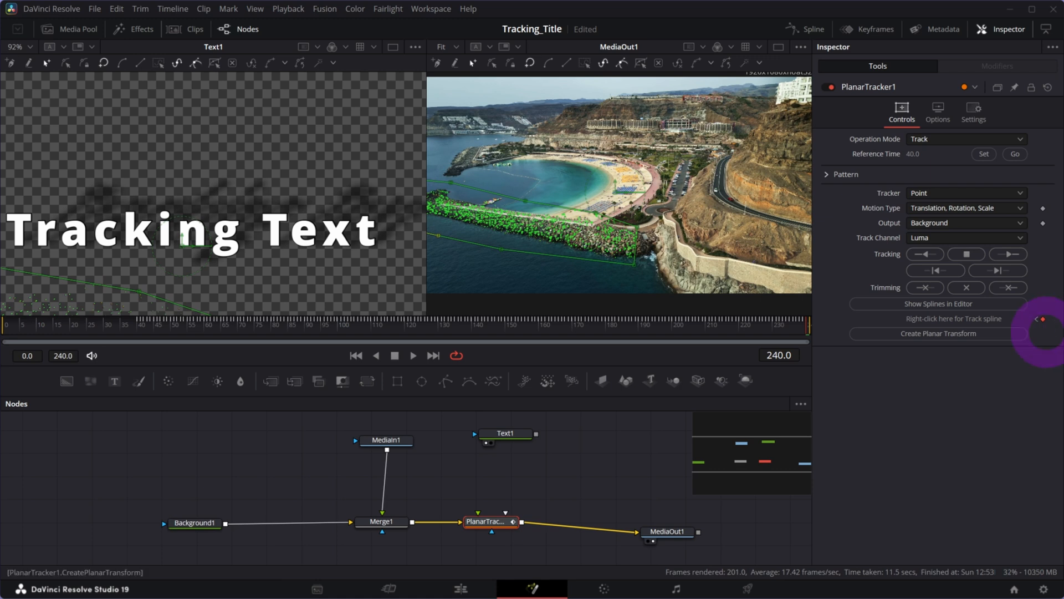
pyautogui.click(1015, 154)
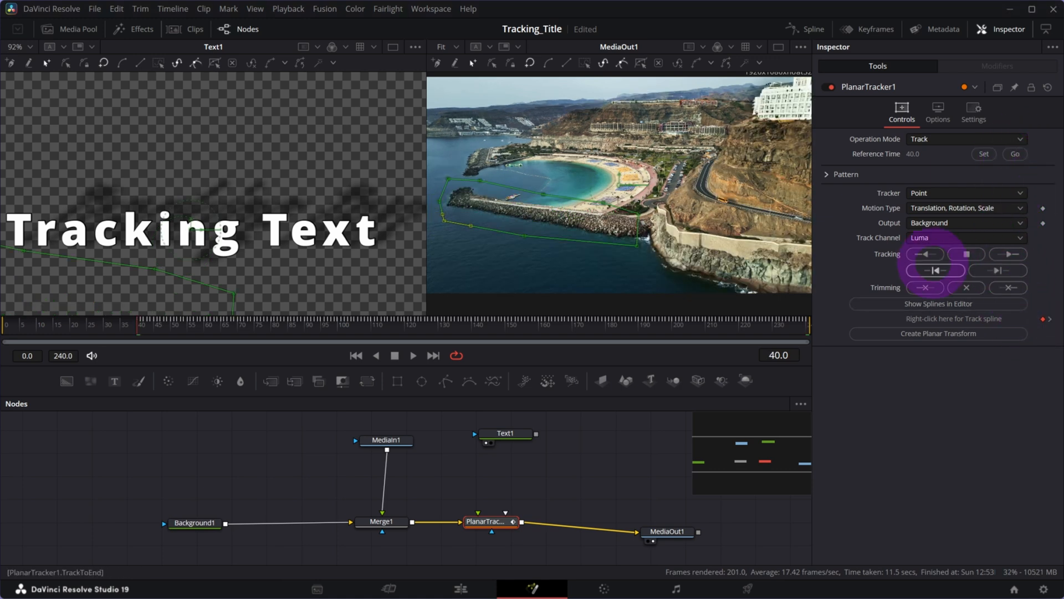
pyautogui.click(925, 254)
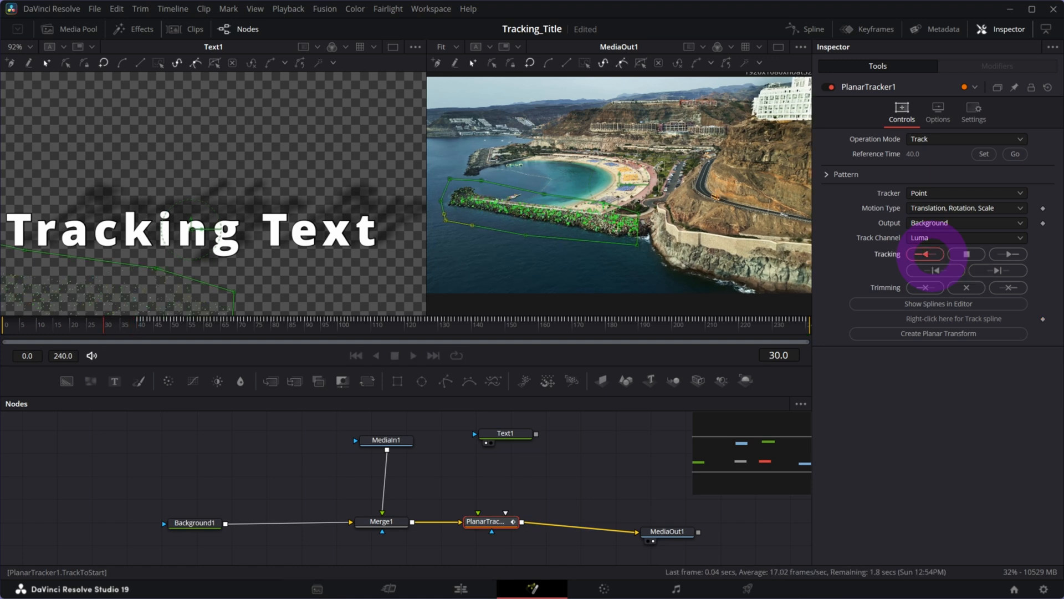
pyautogui.click(924, 254)
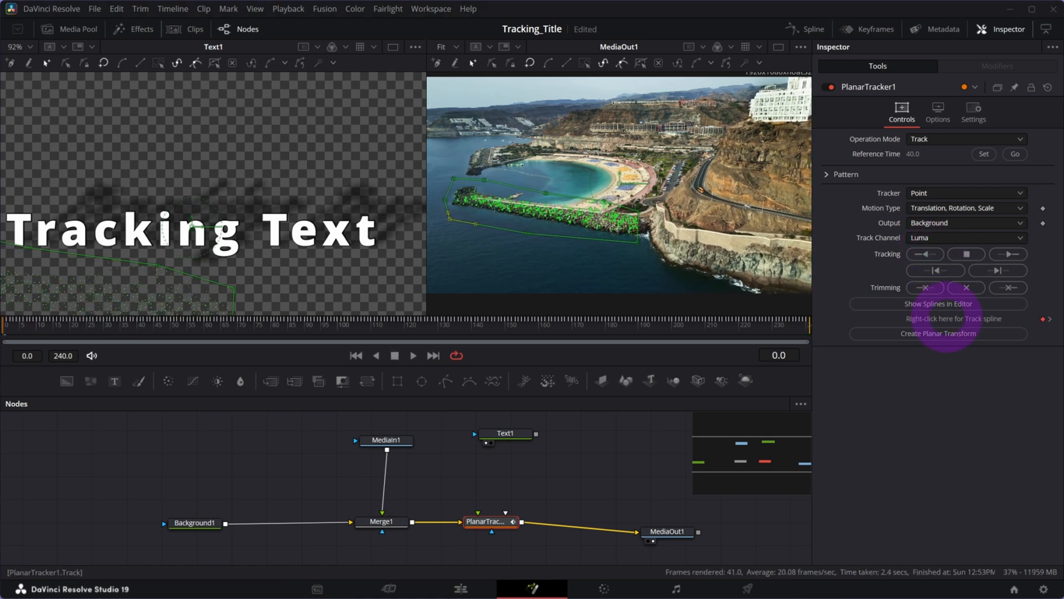
# Create PlanarTransform1 under Text1, pull PlanarTracker1 out of the chain, and connect Text1 to it
pyautogui.click(938, 334)
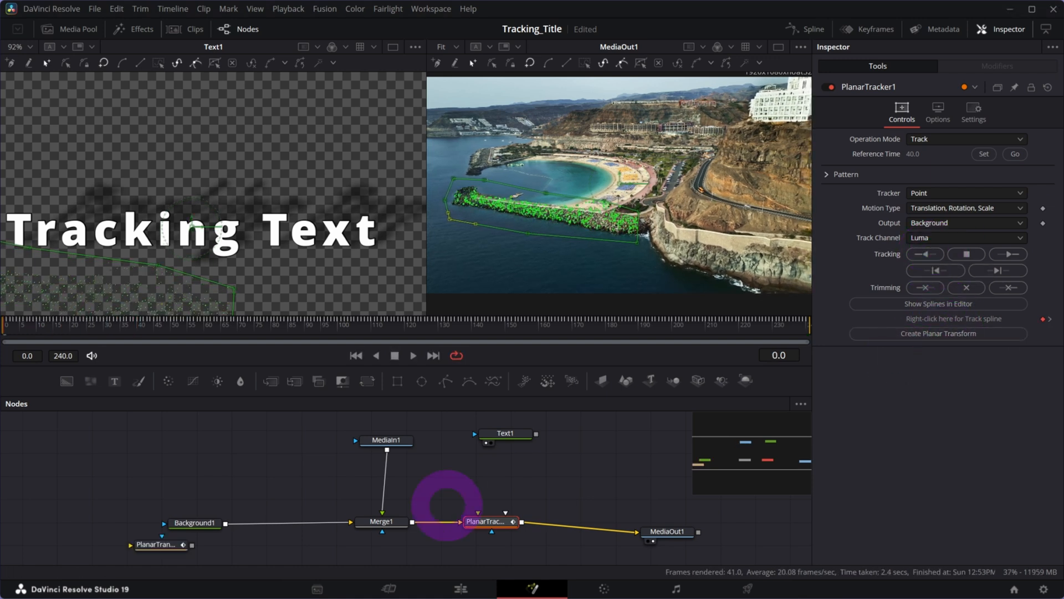
pyautogui.moveTo(161, 544); pyautogui.dragTo(342, 475)
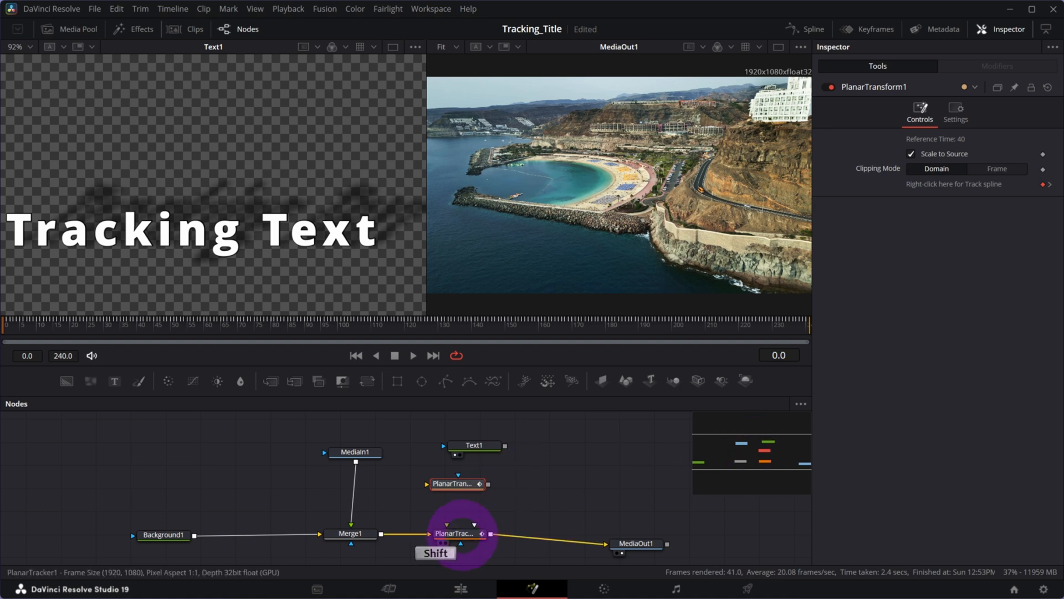
pyautogui.moveTo(456, 533); pyautogui.dragTo(538, 500)
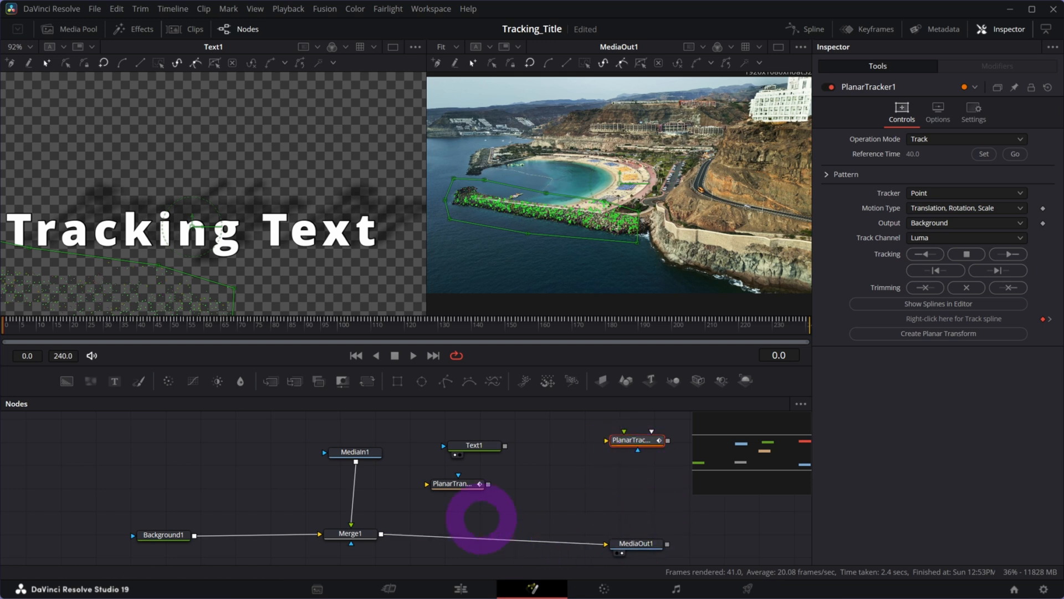
pyautogui.click(455, 484)
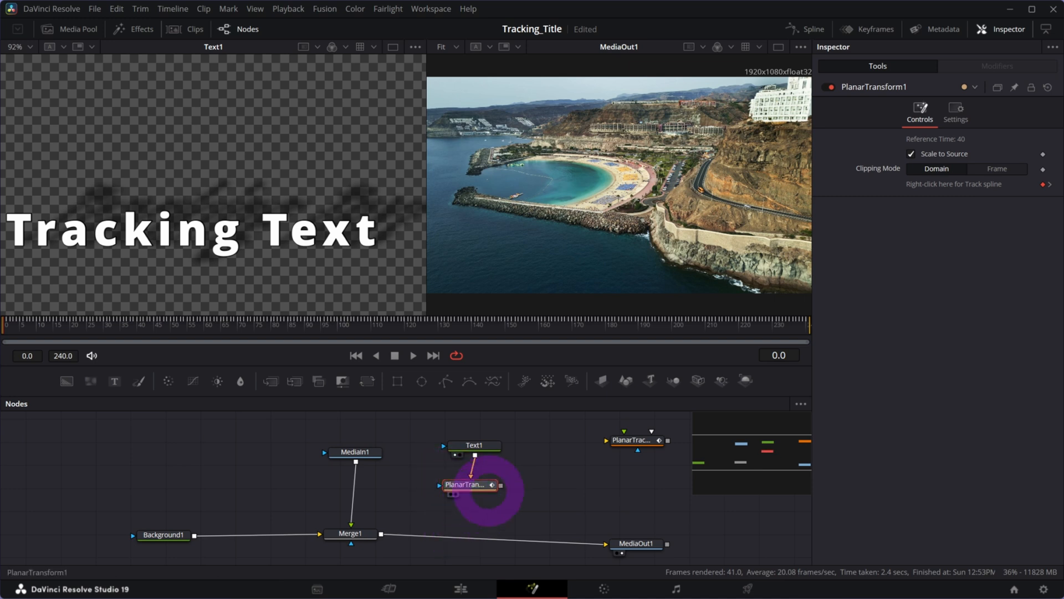
pyautogui.moveTo(496, 485)
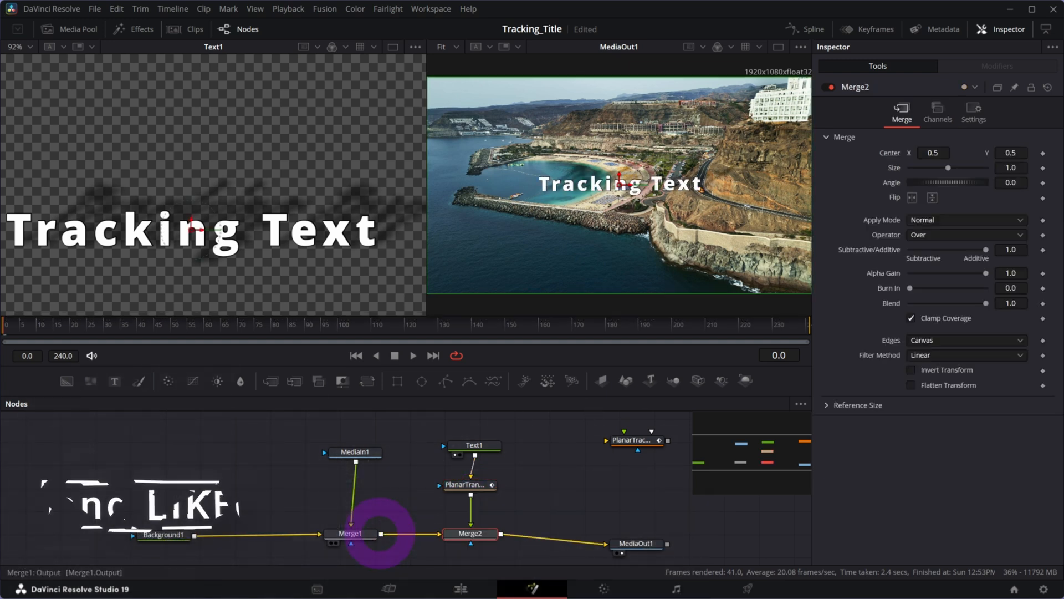
# Inspect the PlanarTransform1 node, then select Text1 to view its settings
pyautogui.click(469, 485)
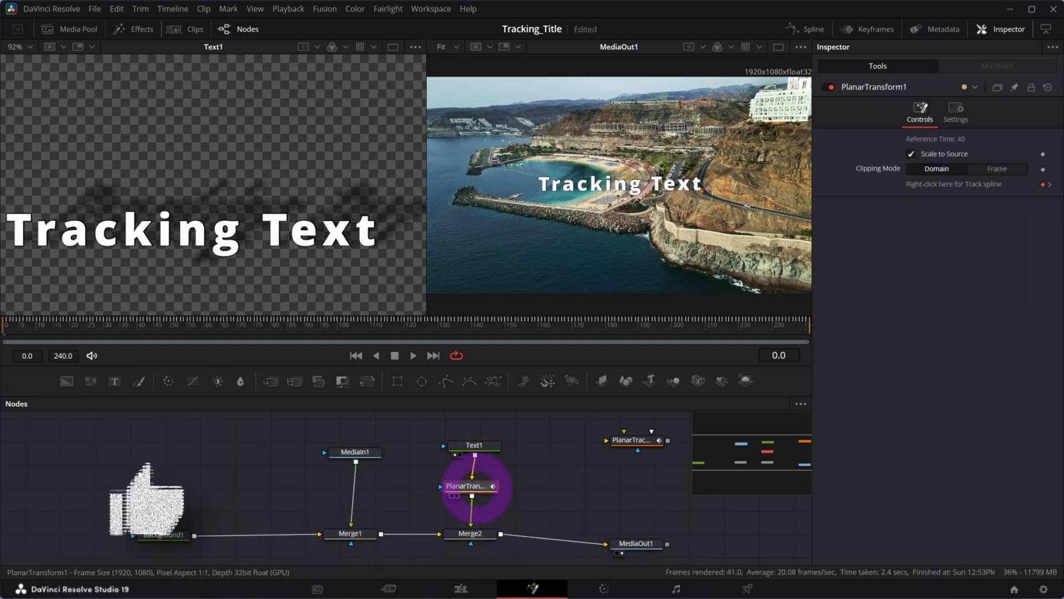
pyautogui.click(474, 445)
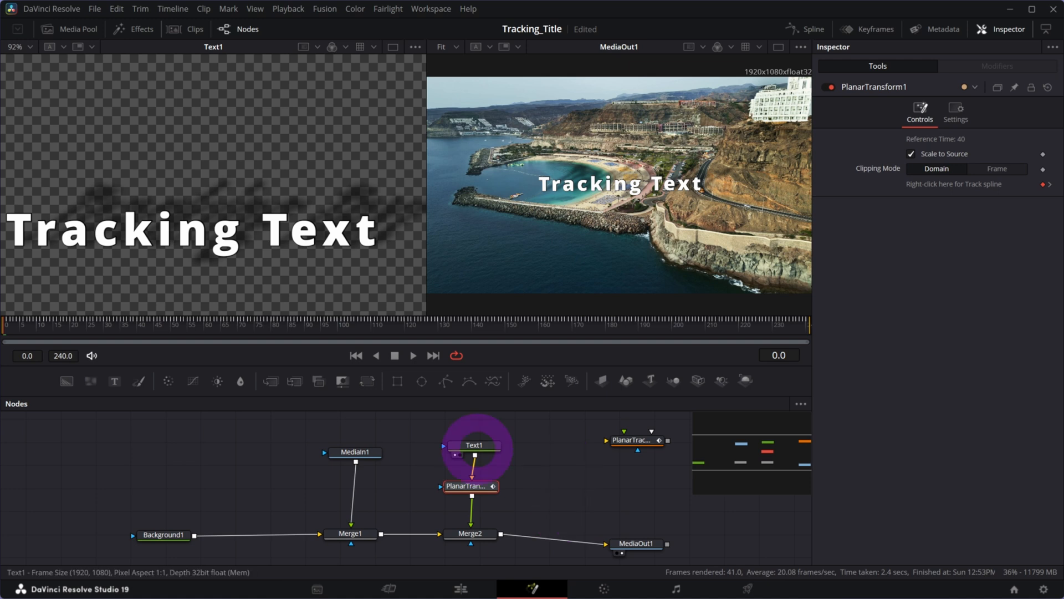
pyautogui.click(472, 445)
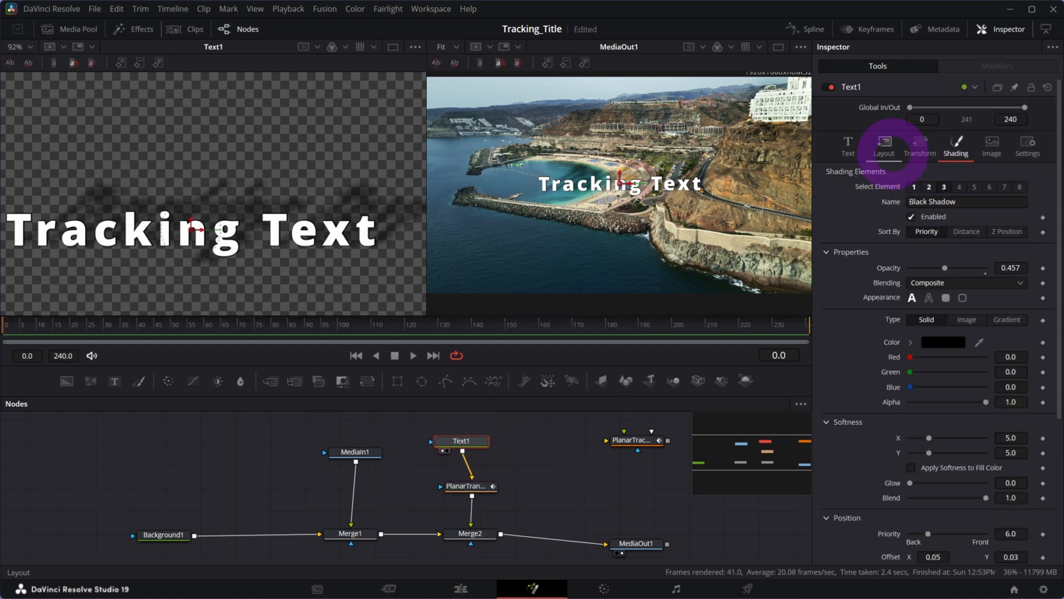
# Rotate Text1 in Layout to X -21.2, Y 6.2, Z -9.2, then play the clip
pyautogui.click(883, 145)
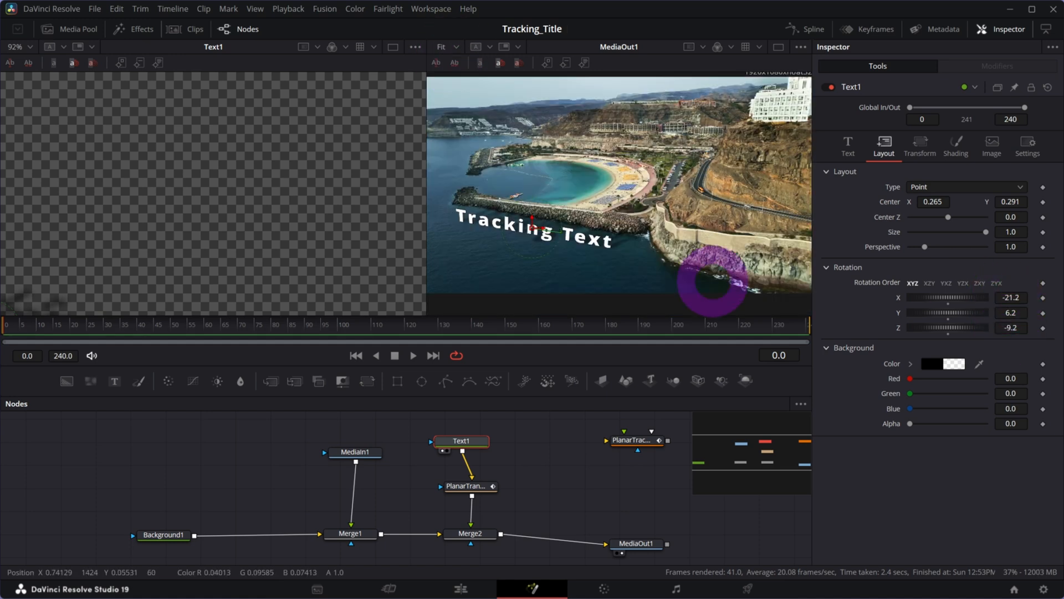
pyautogui.click(413, 355)
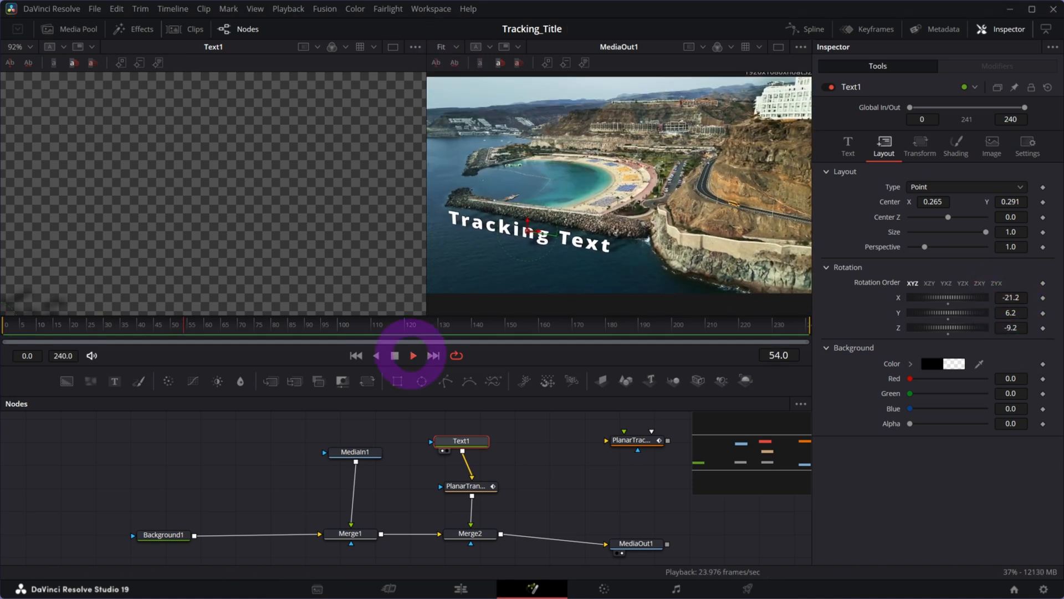